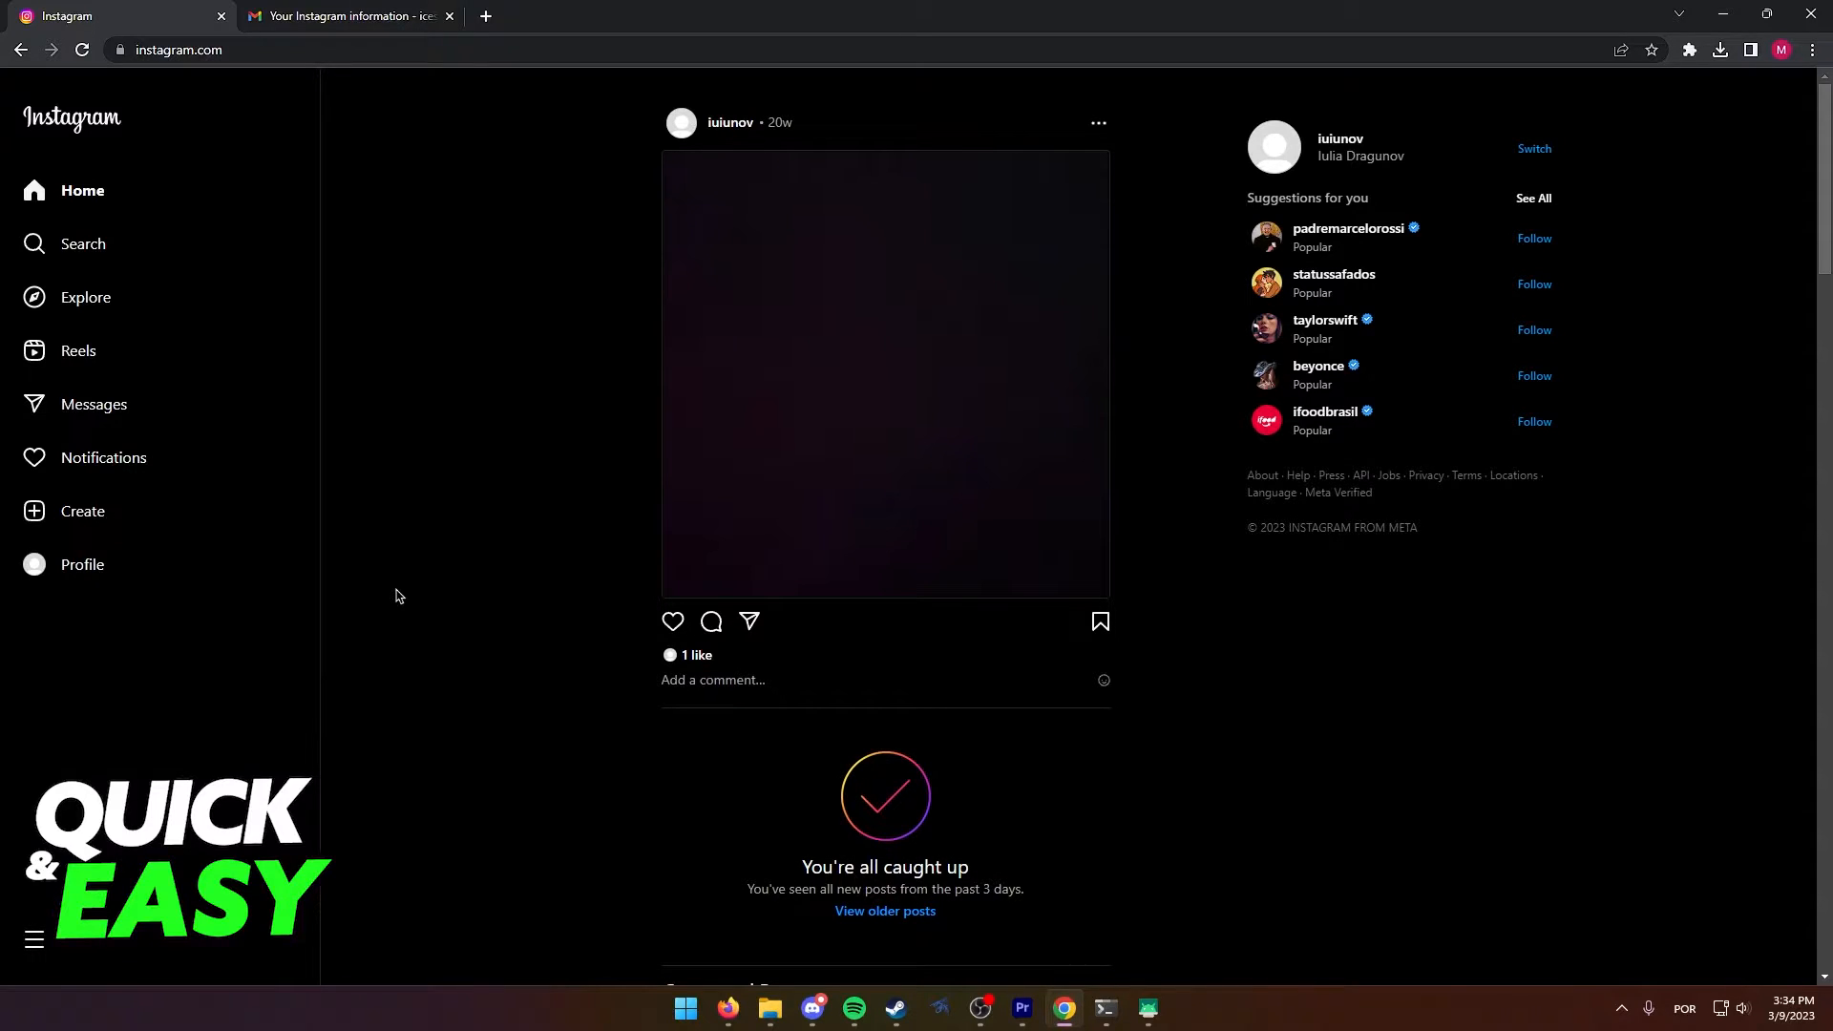
pyautogui.moveTo(488, 625)
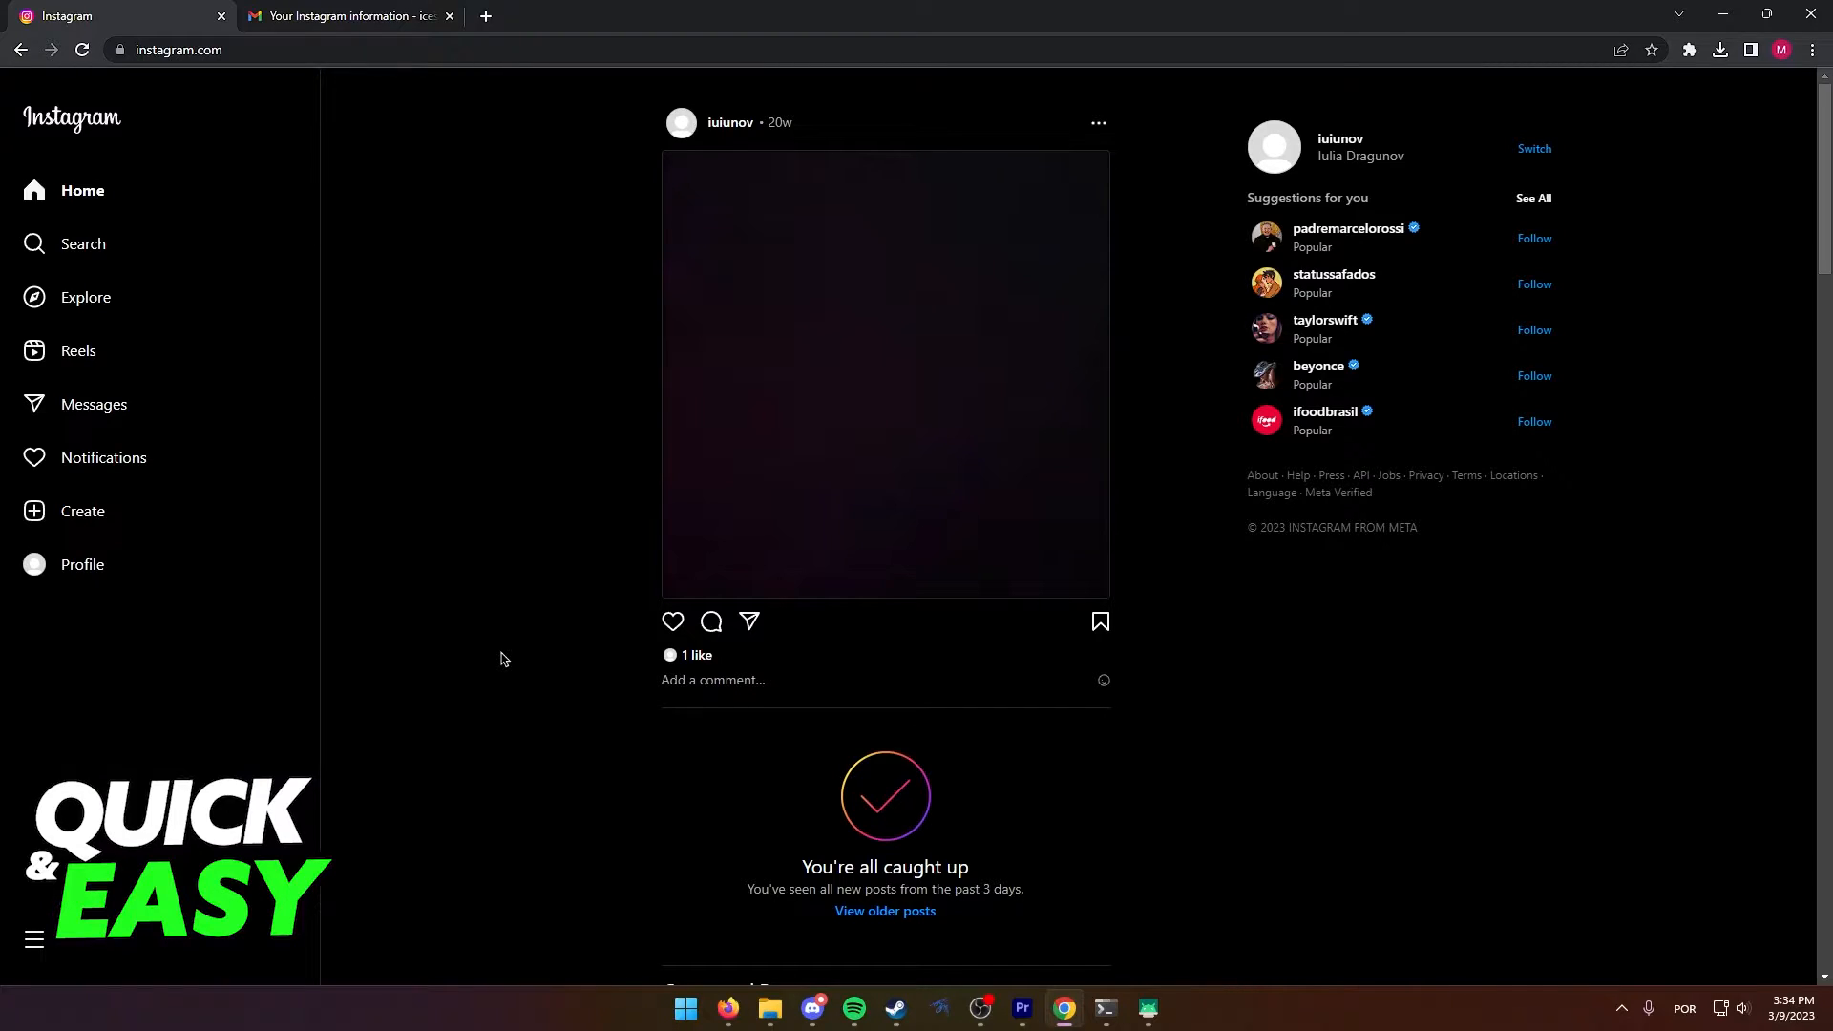
pyautogui.moveTo(539, 596)
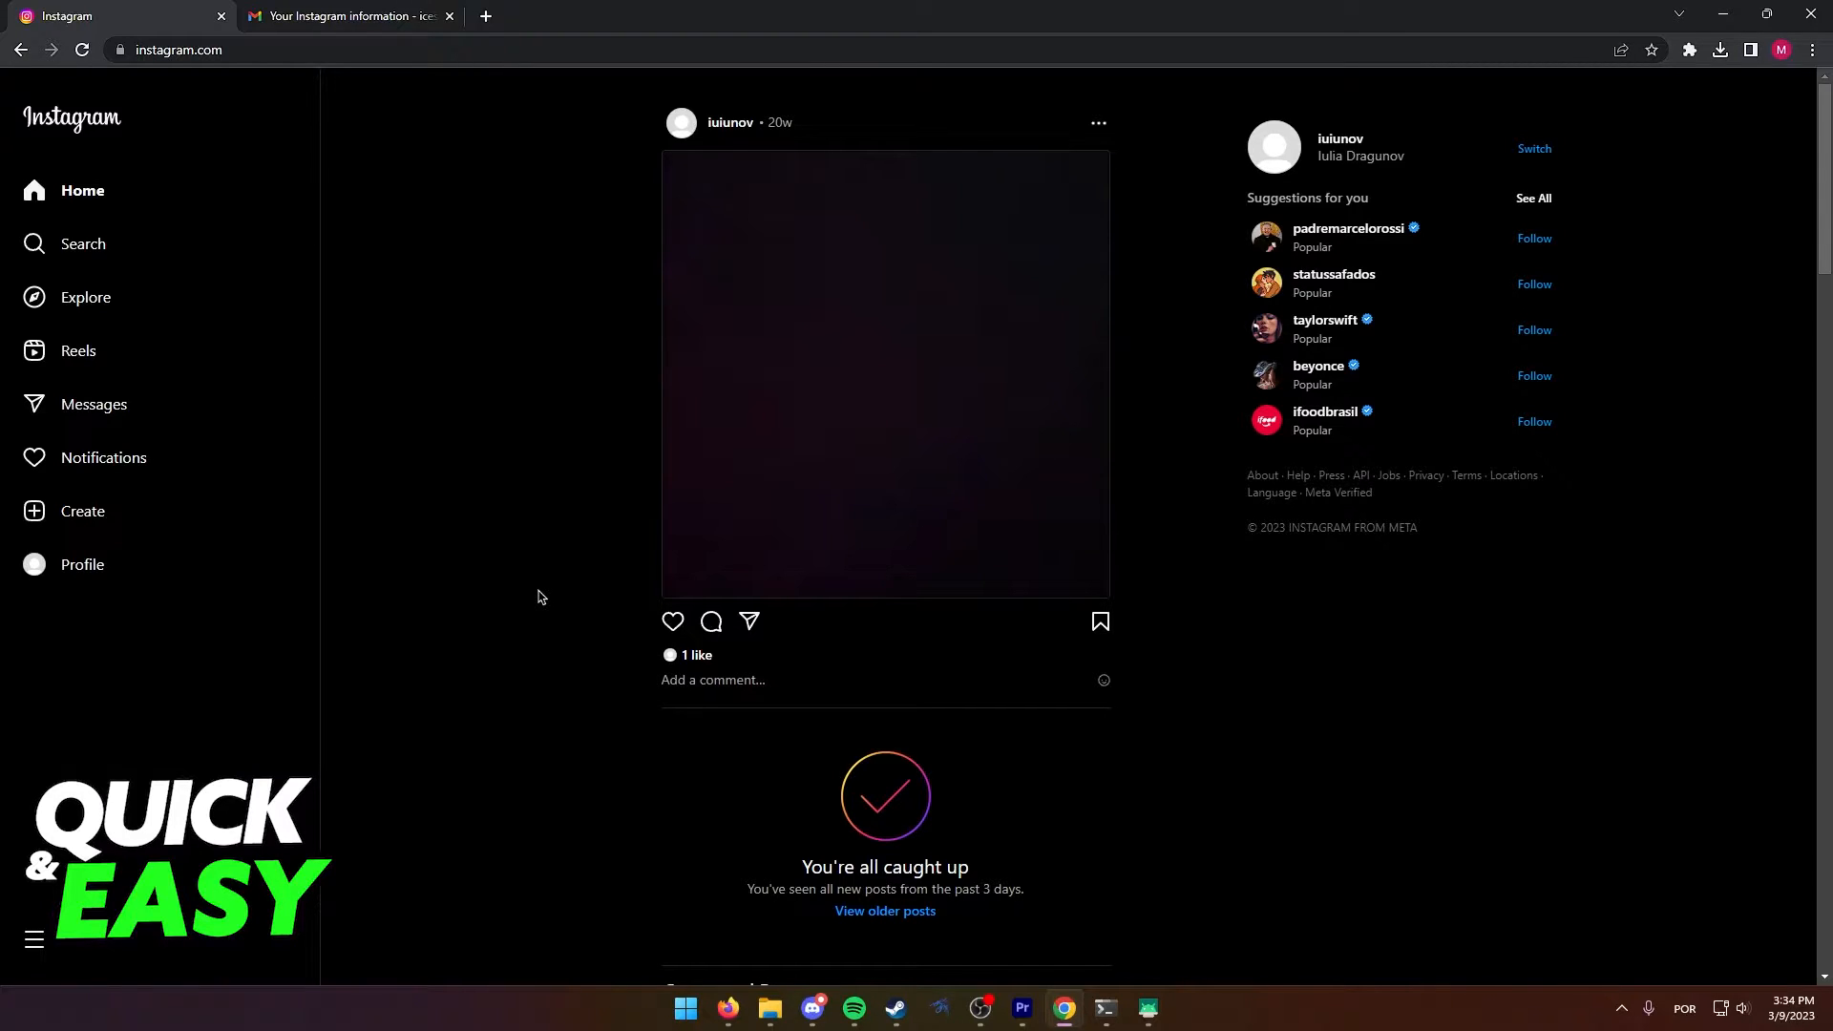
pyautogui.moveTo(577, 647)
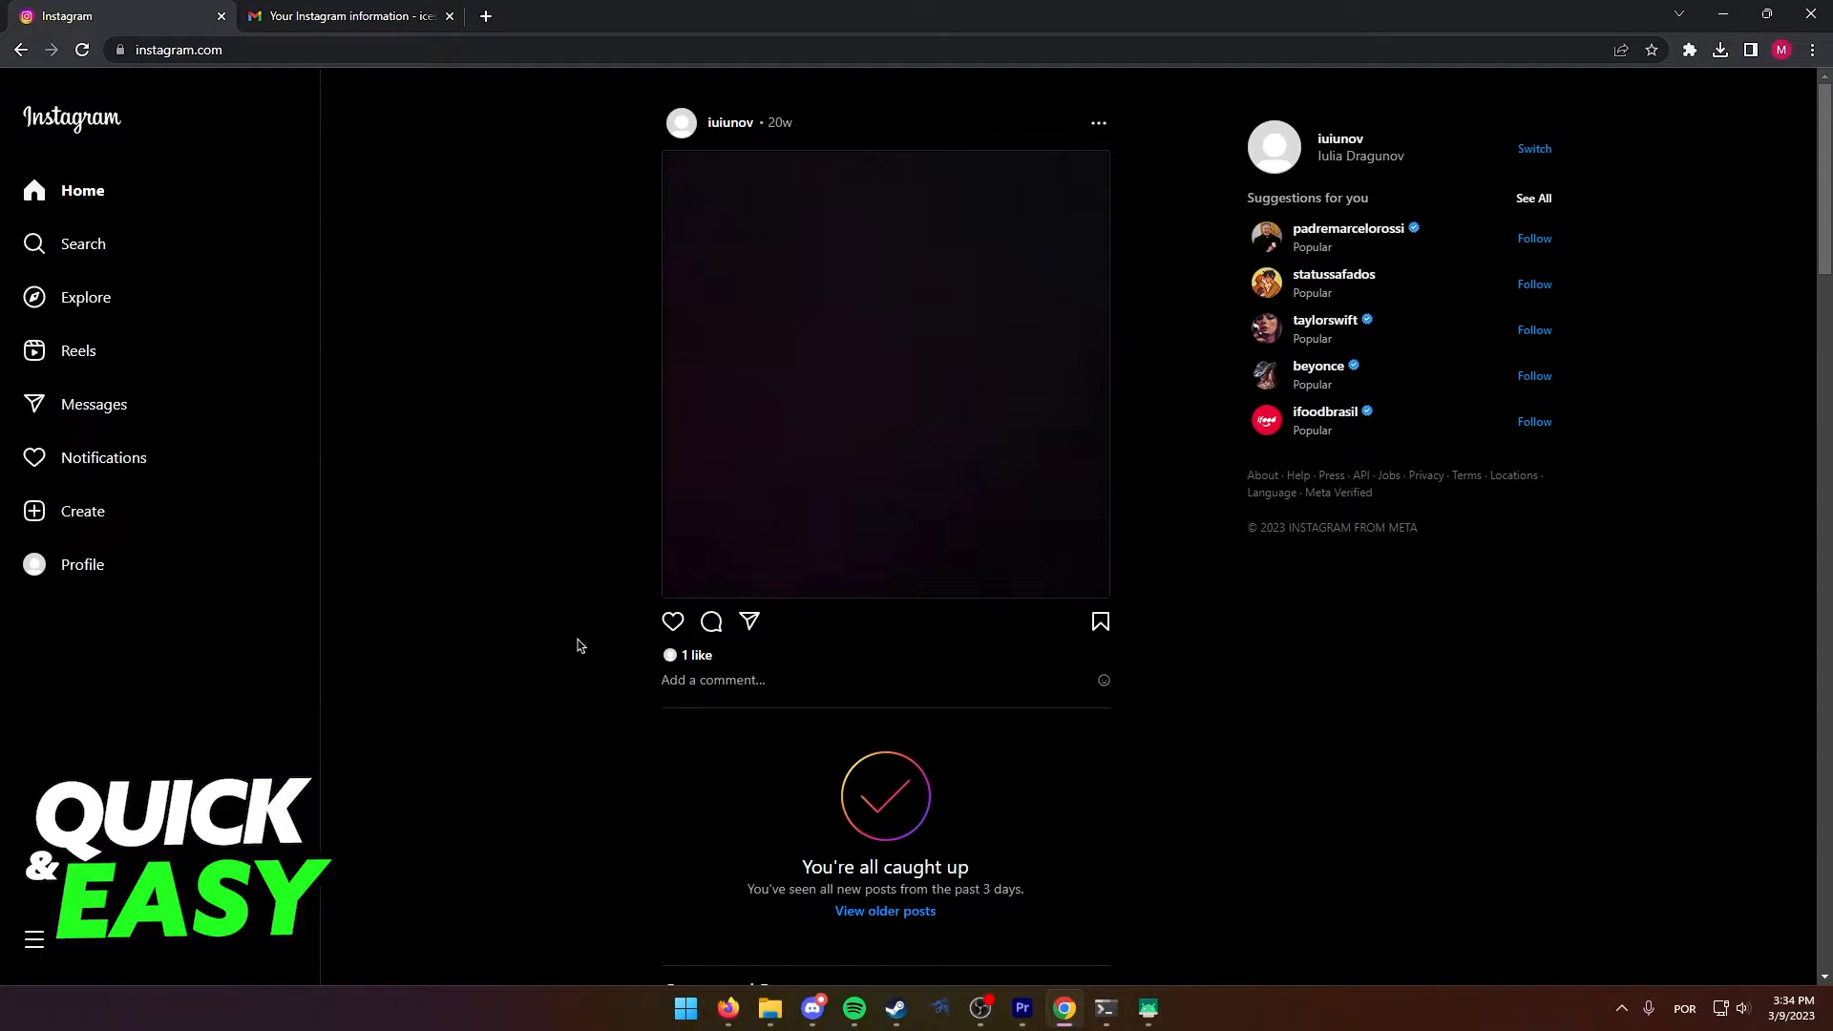
# - Go to the account's own profile page showing one post and one follower
pyautogui.click(83, 564)
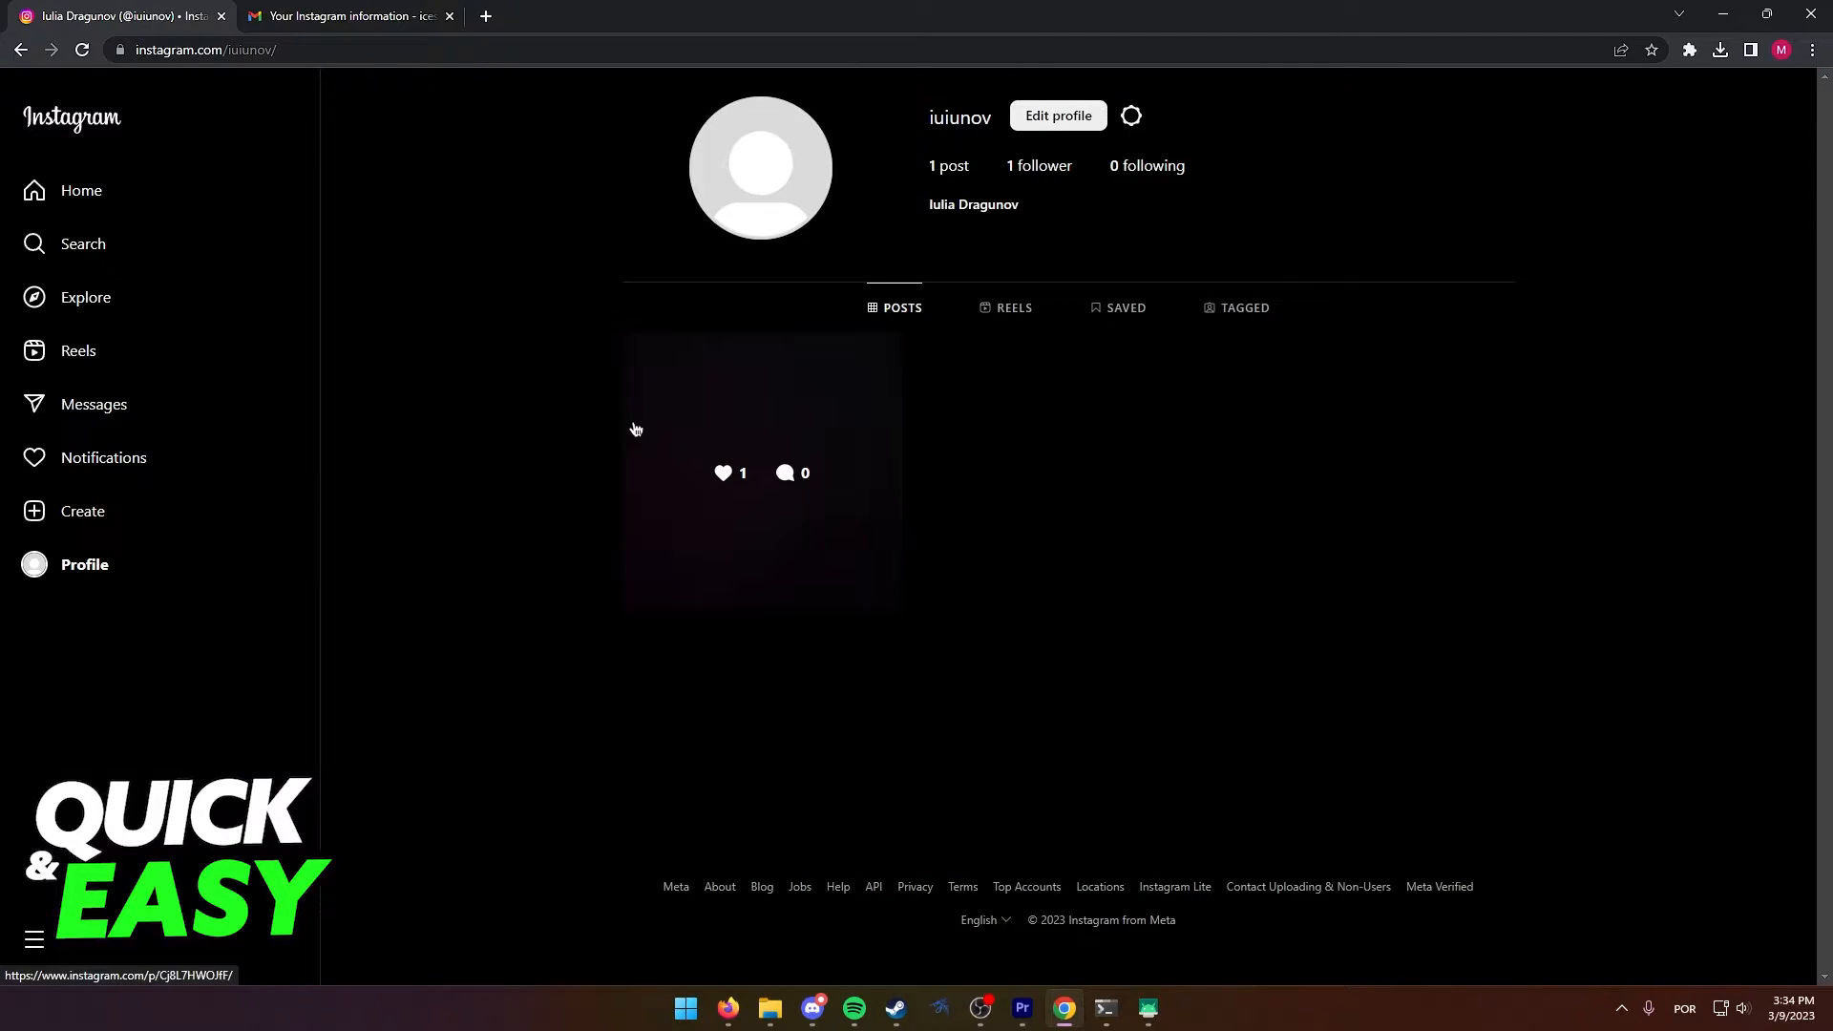
pyautogui.moveTo(474, 344)
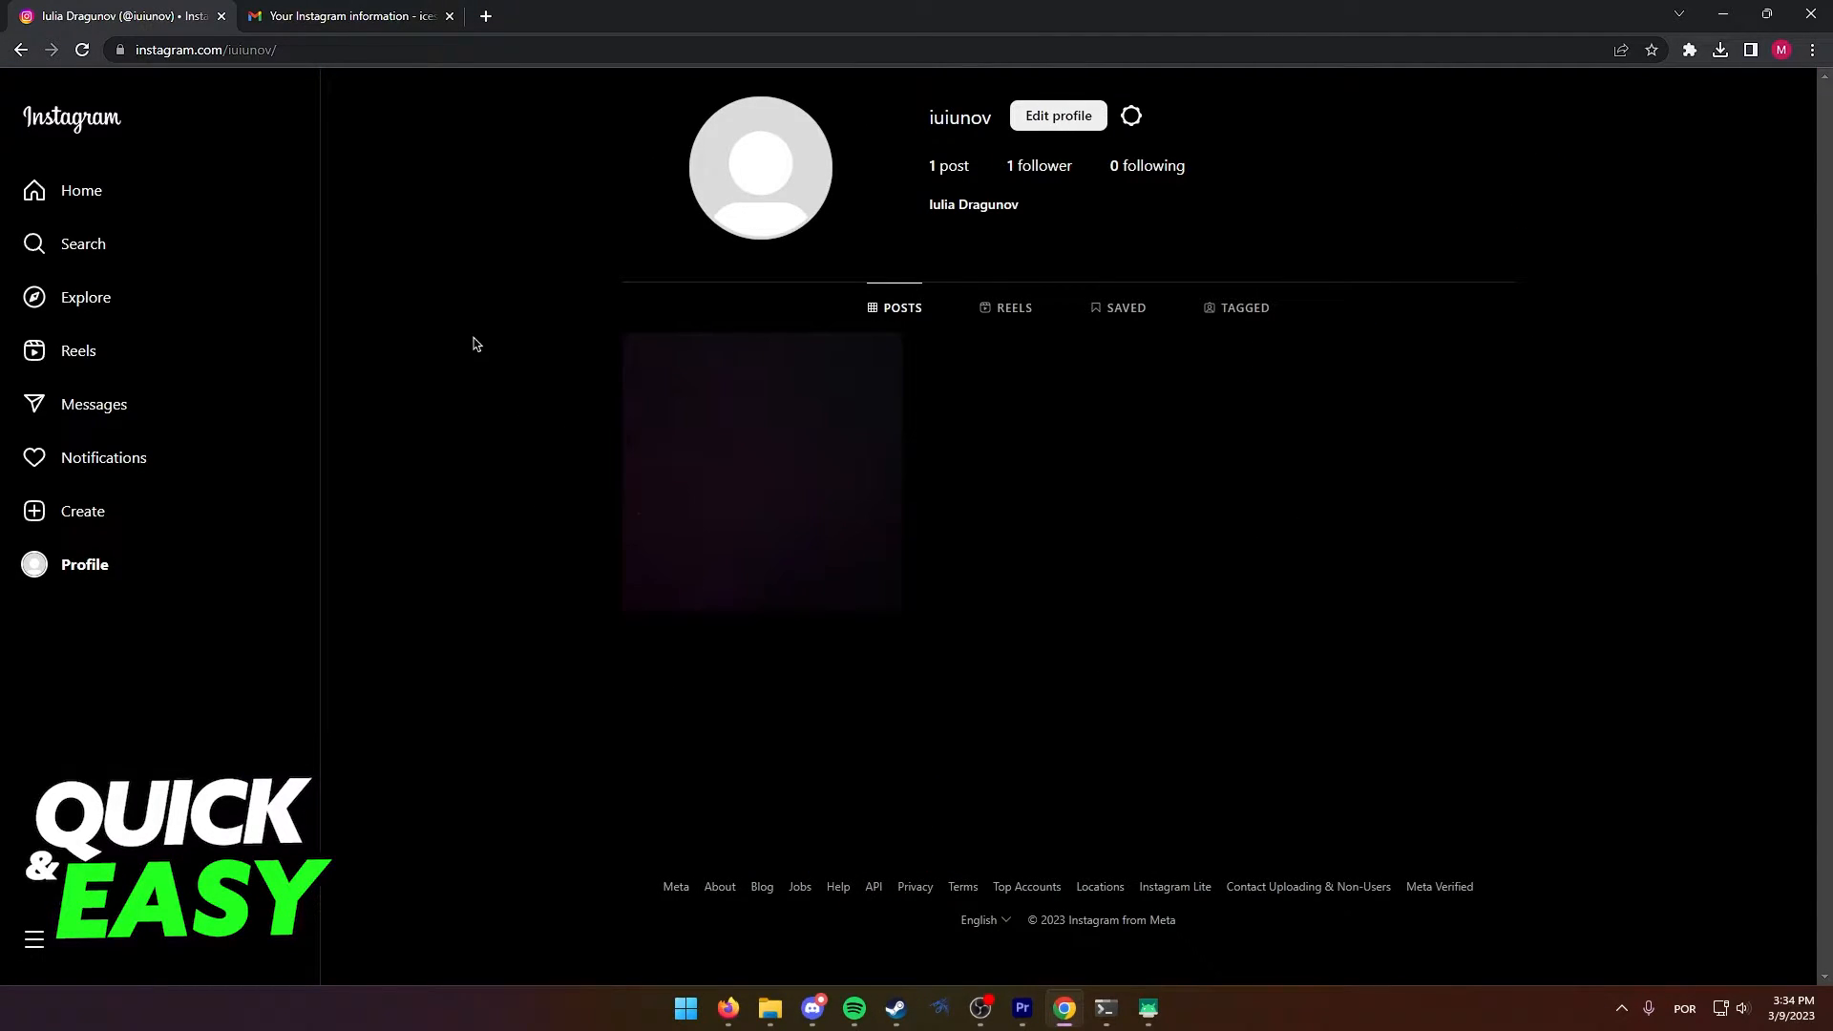
pyautogui.moveTo(736, 269)
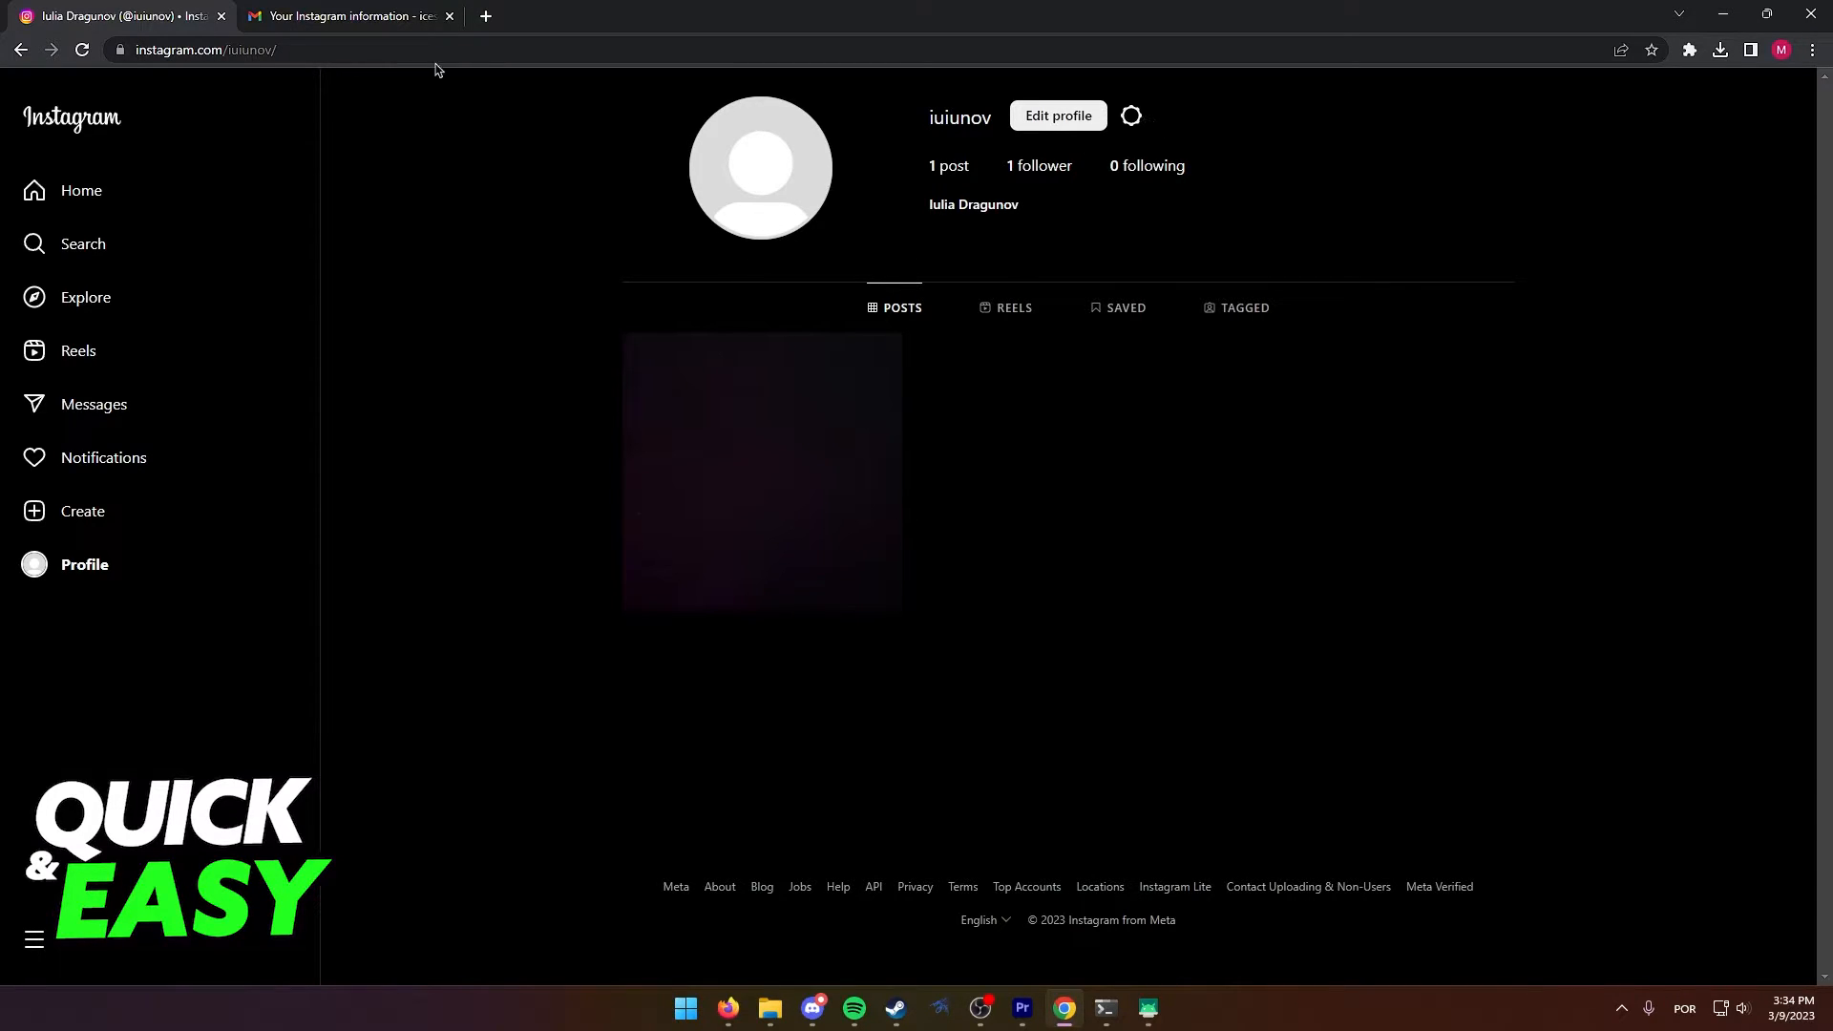
# - Open the gear options menu beside Edit profile
pyautogui.click(1129, 115)
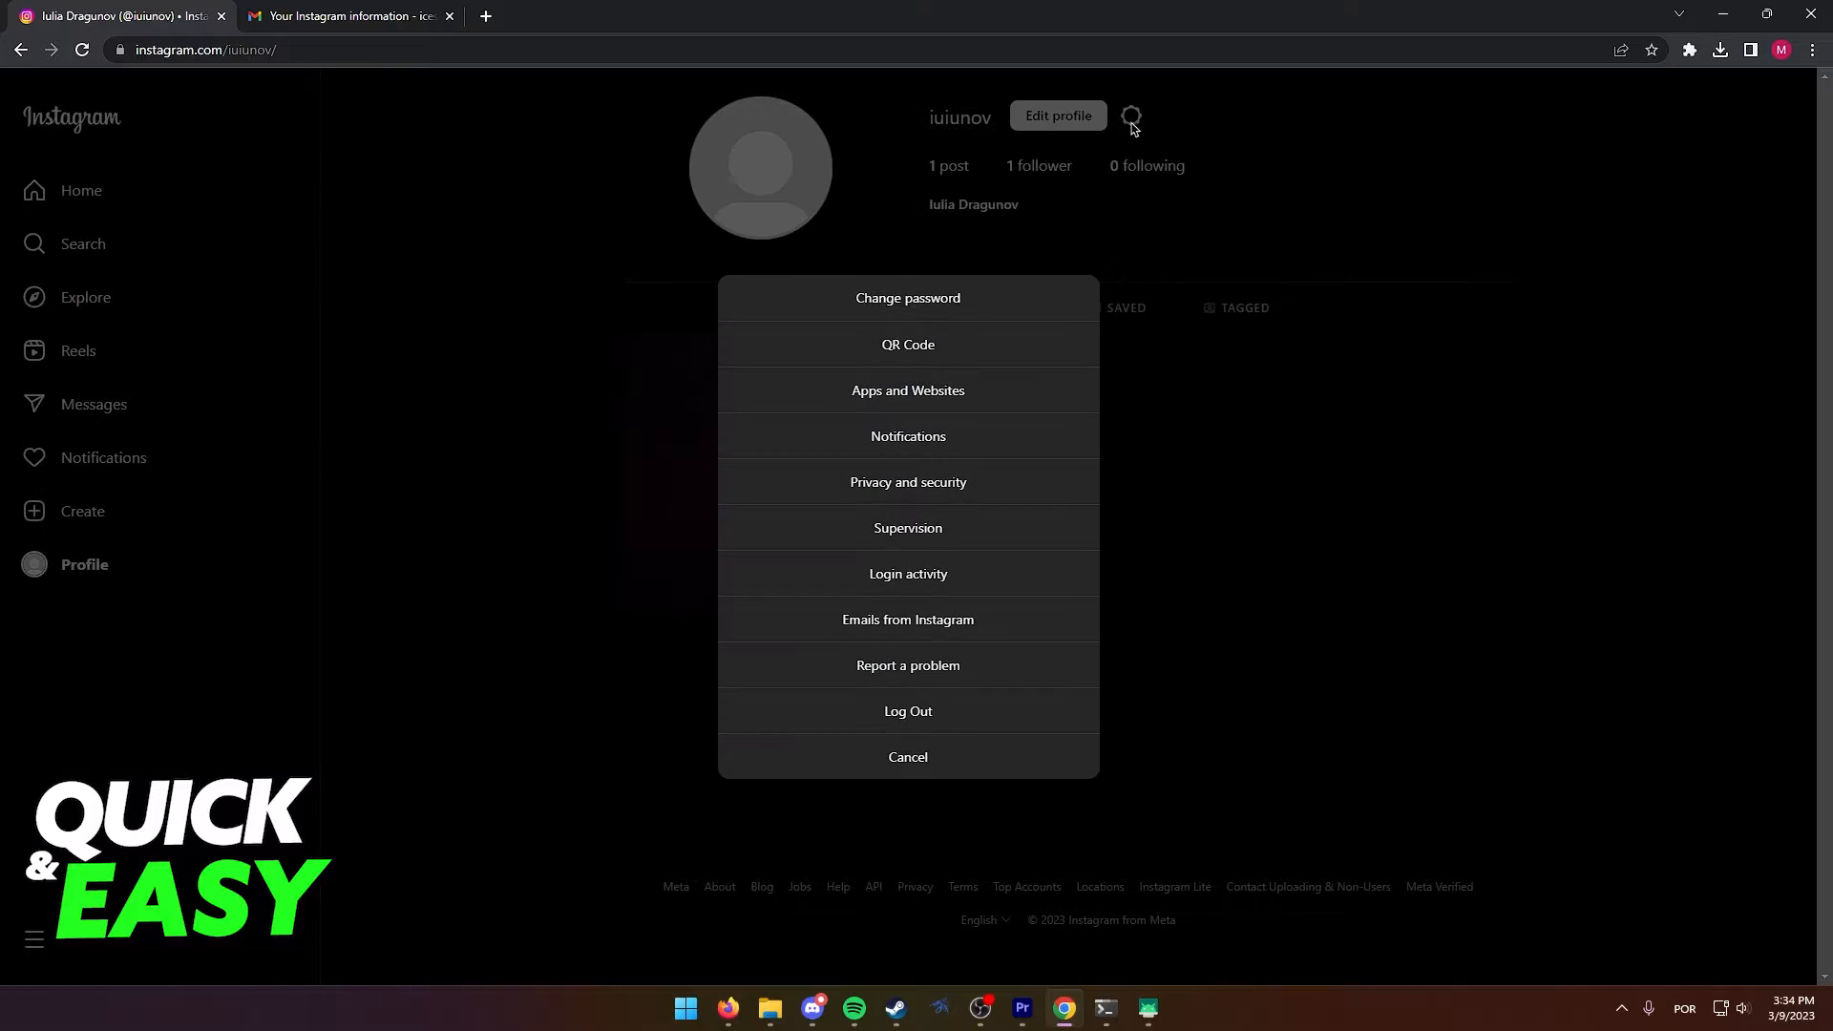
pyautogui.moveTo(908, 481)
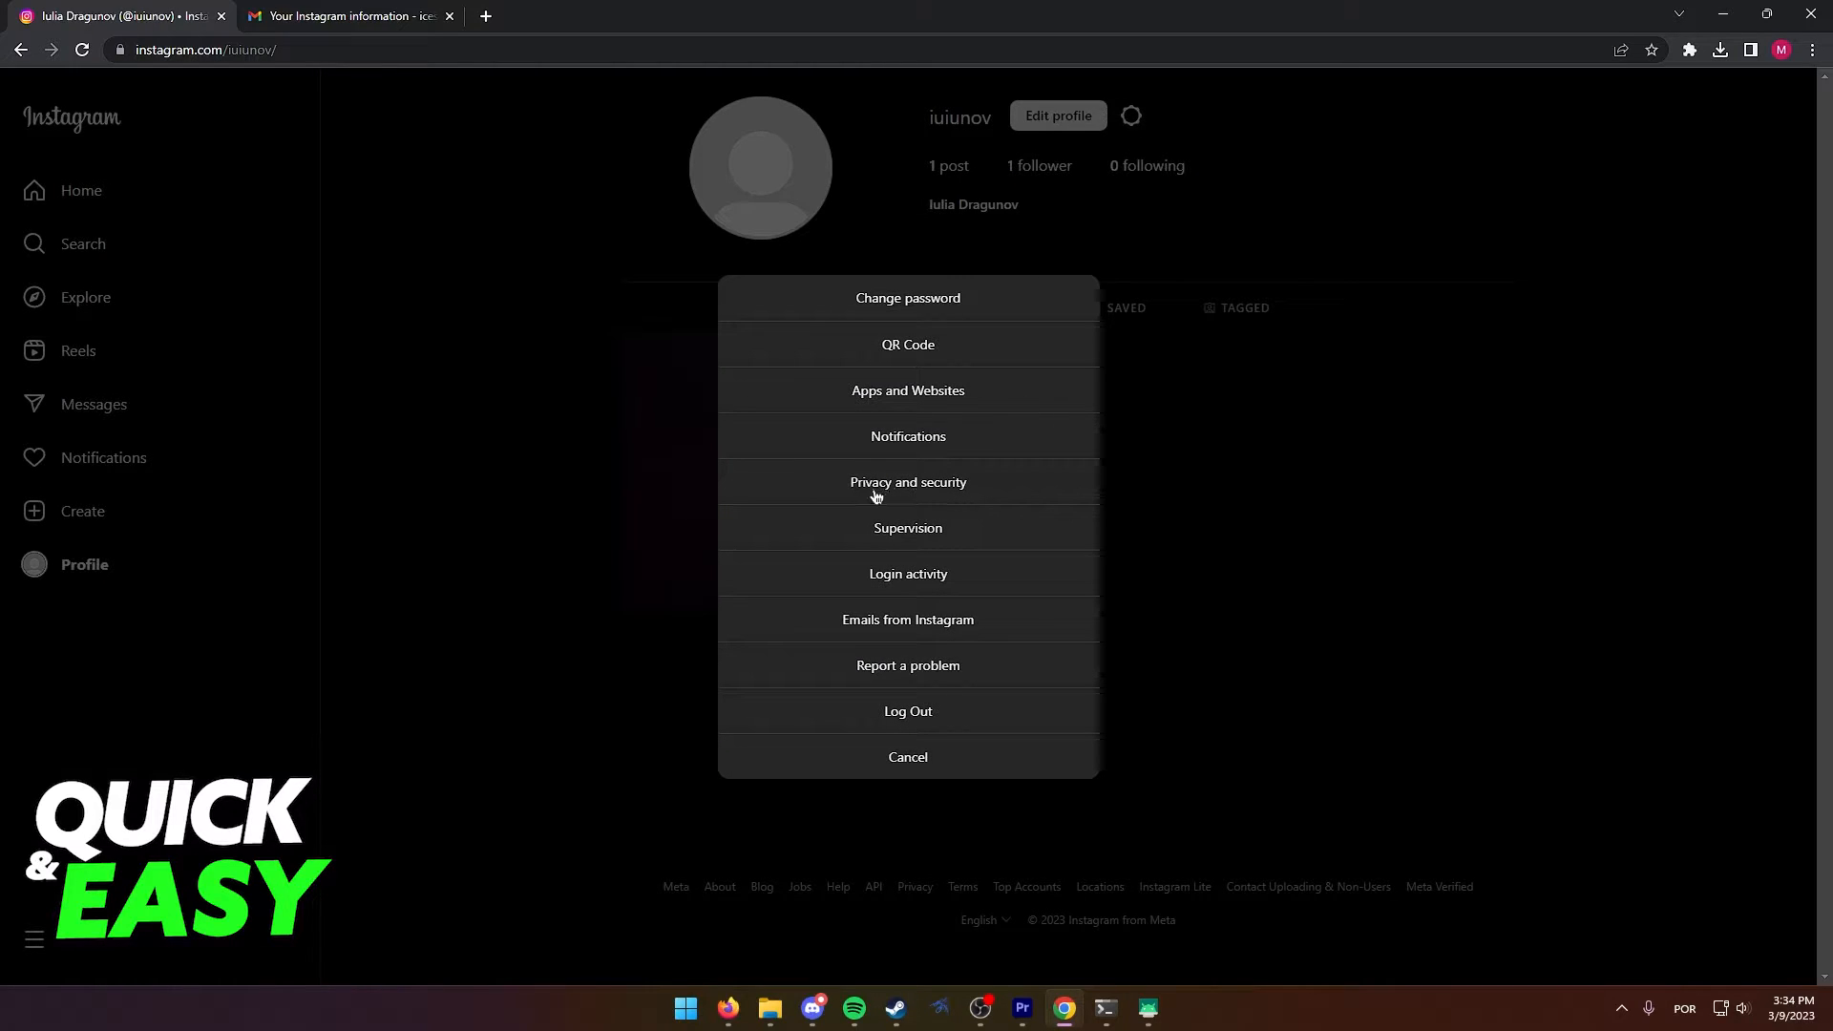
pyautogui.moveTo(842, 484)
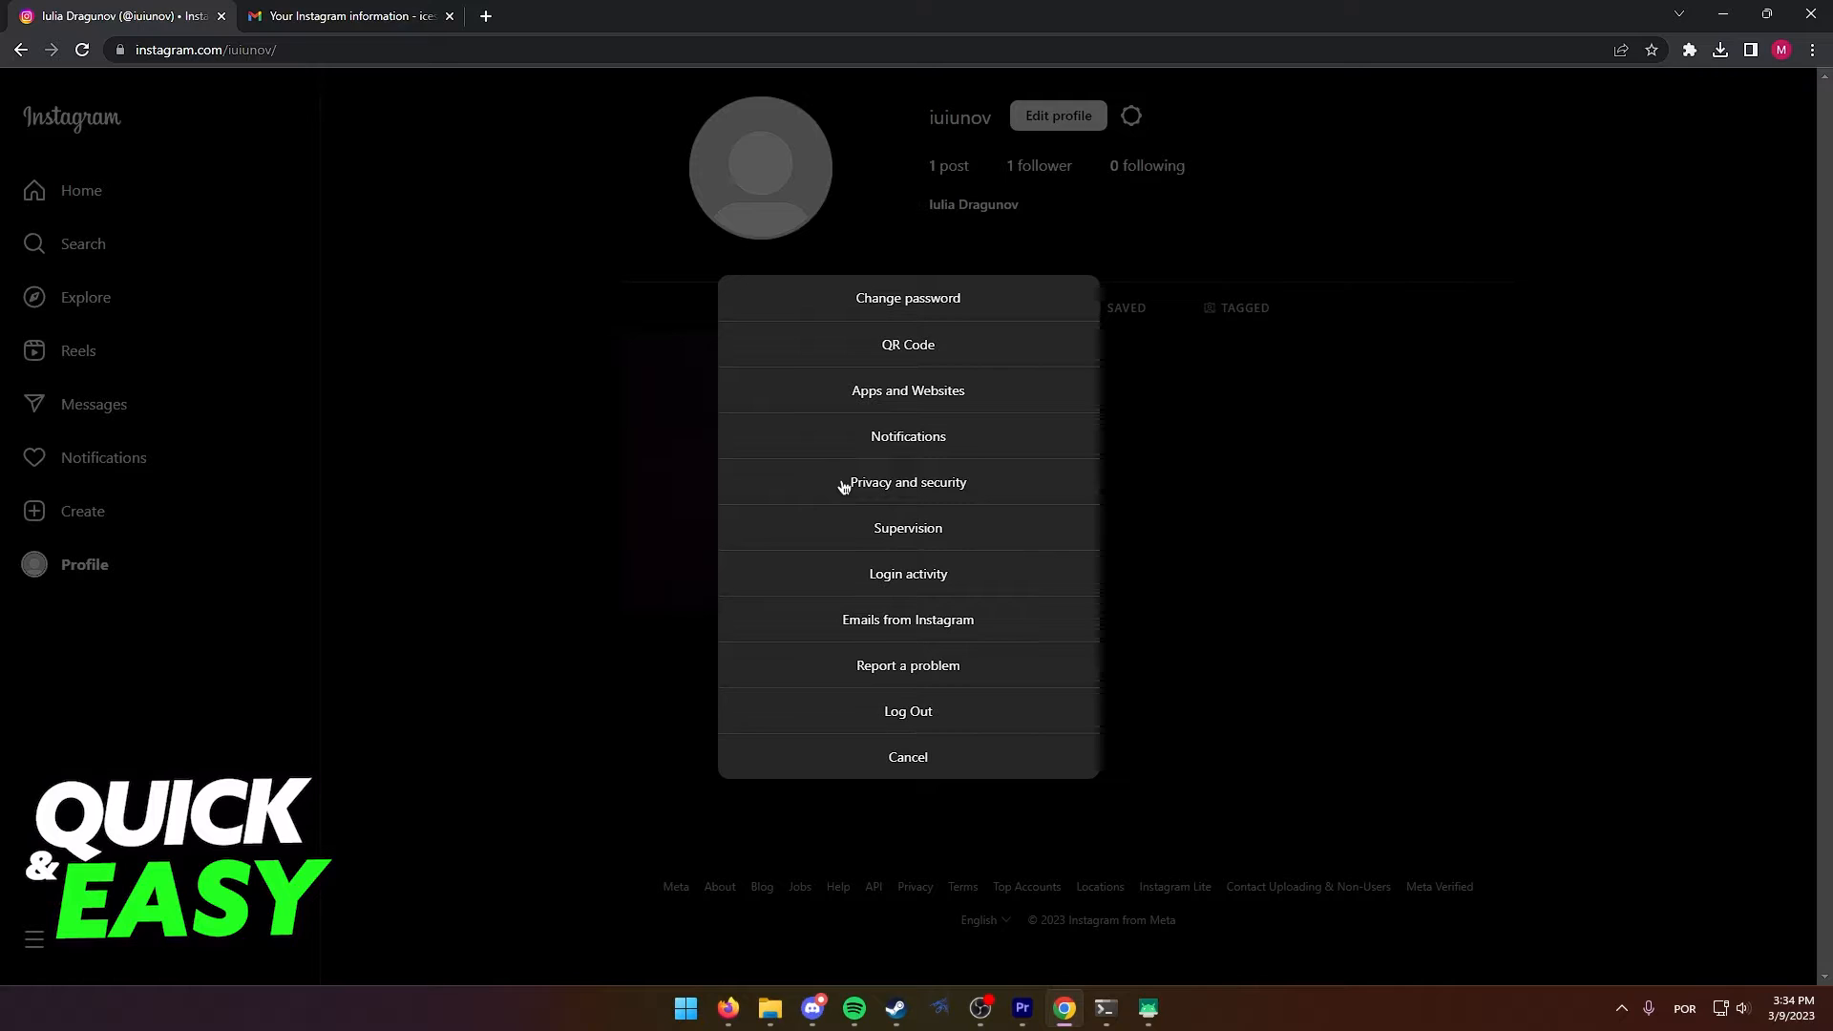
# - Open Privacy and security settings and scroll down to the Data Download section
pyautogui.click(907, 482)
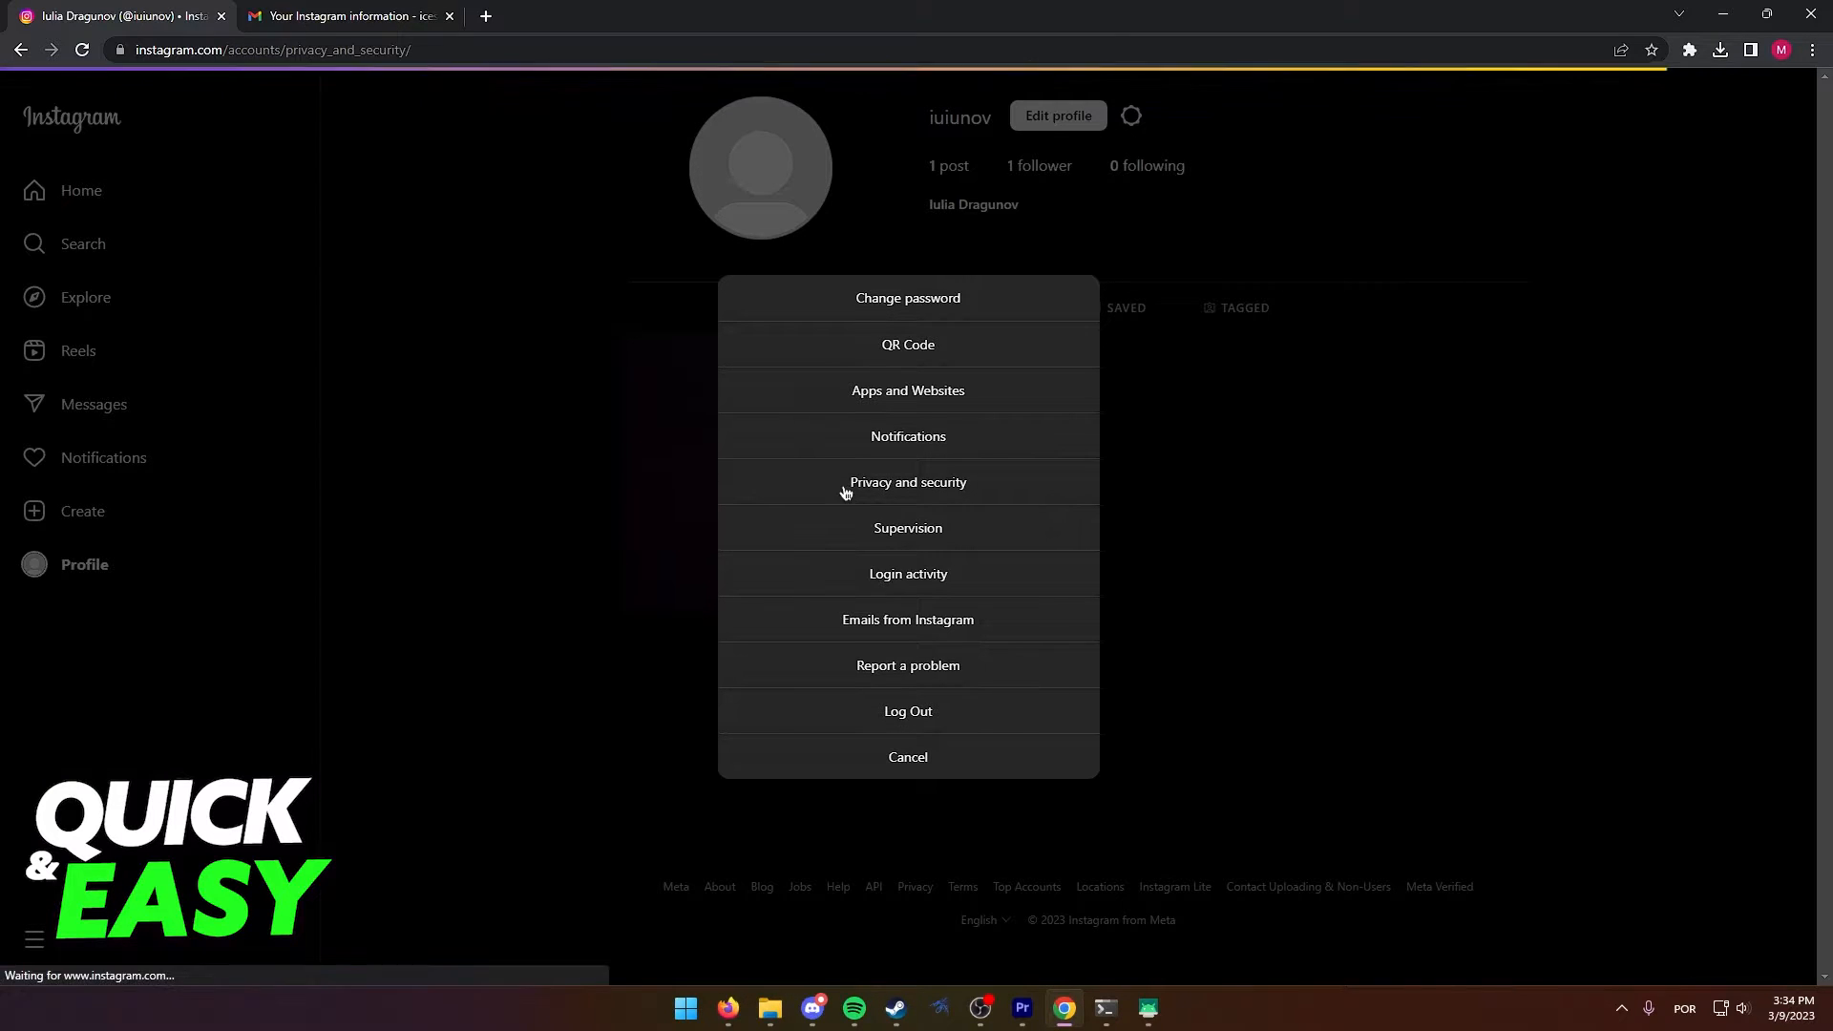
pyautogui.click(906, 481)
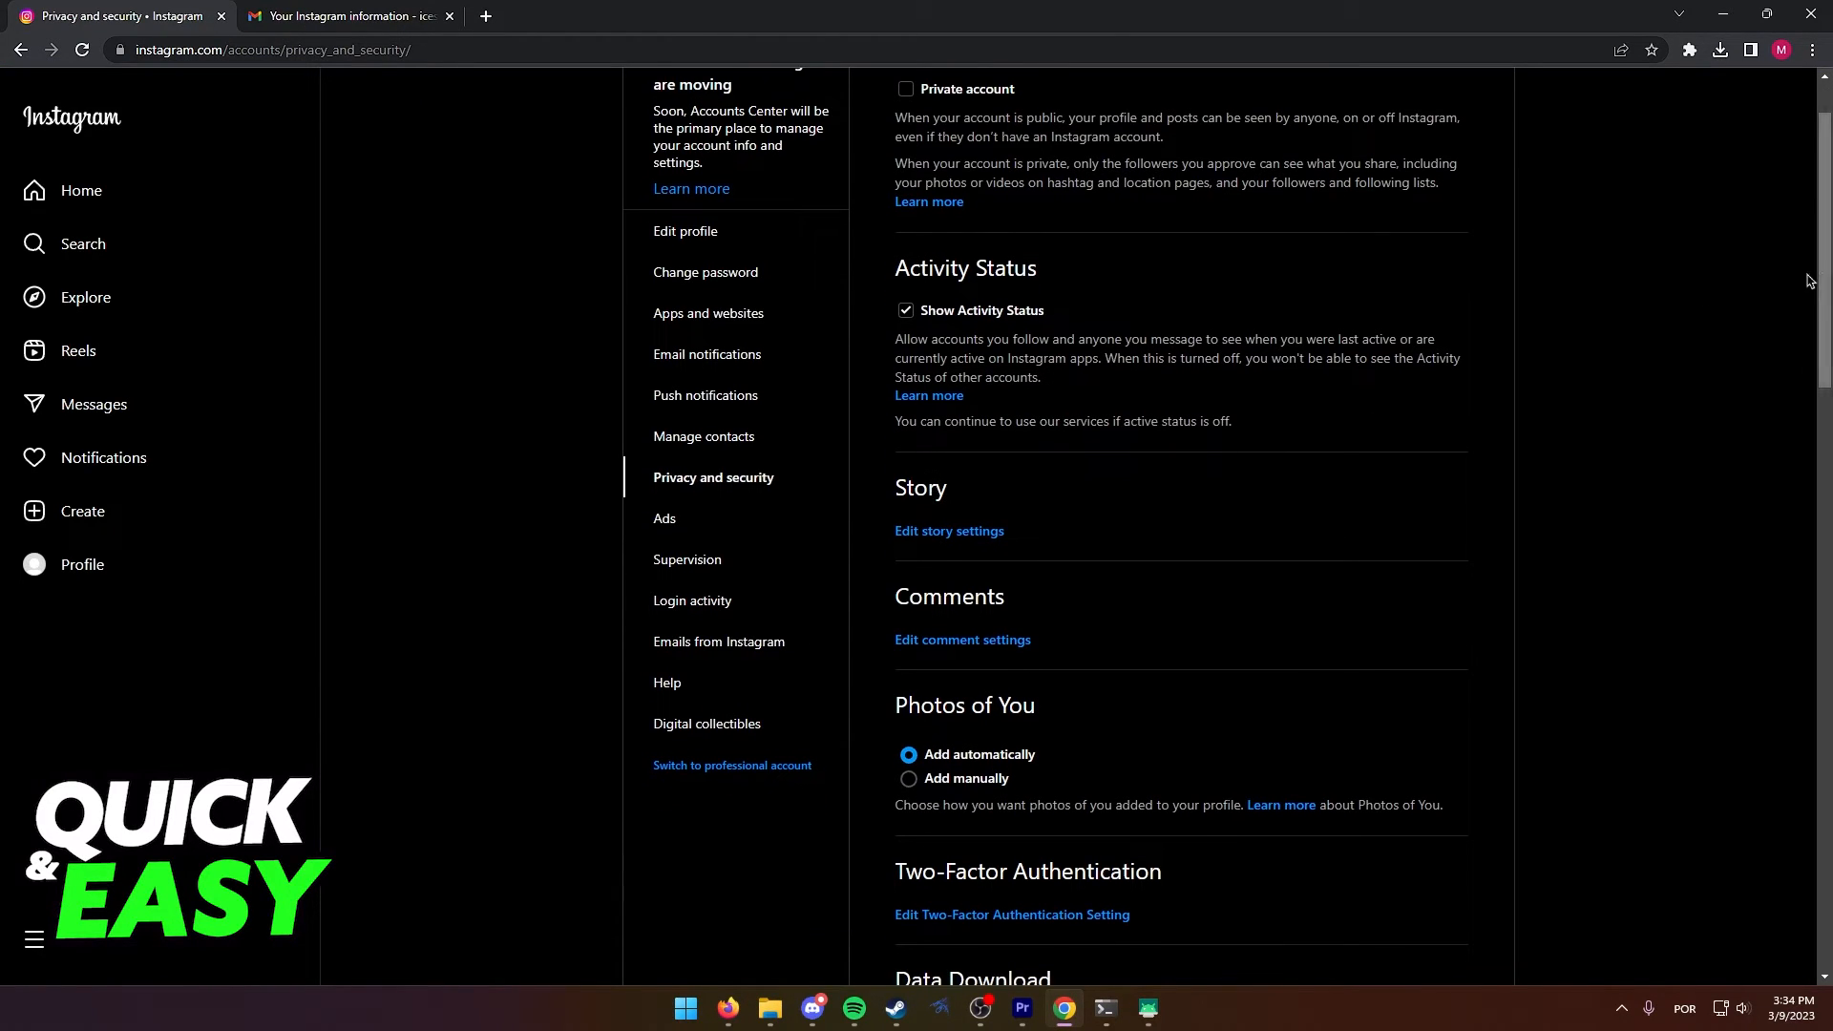
pyautogui.scroll(-3)
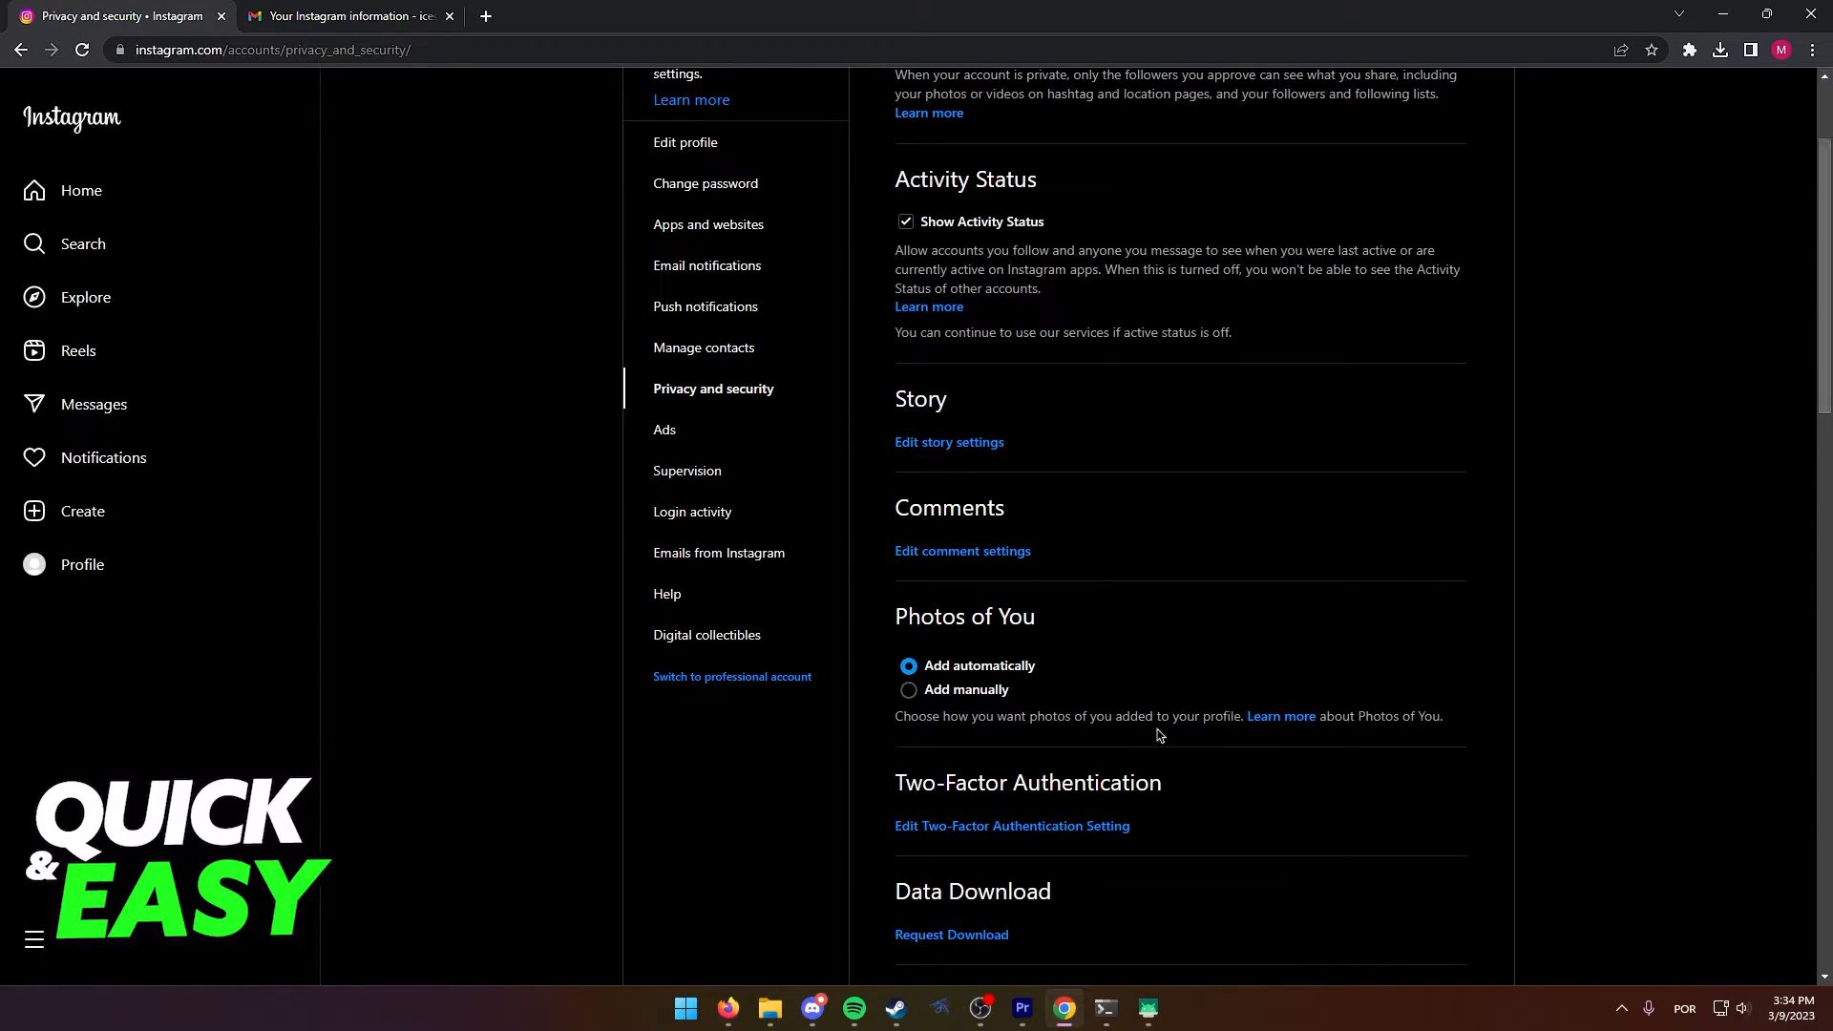
pyautogui.doubleClick(972, 891)
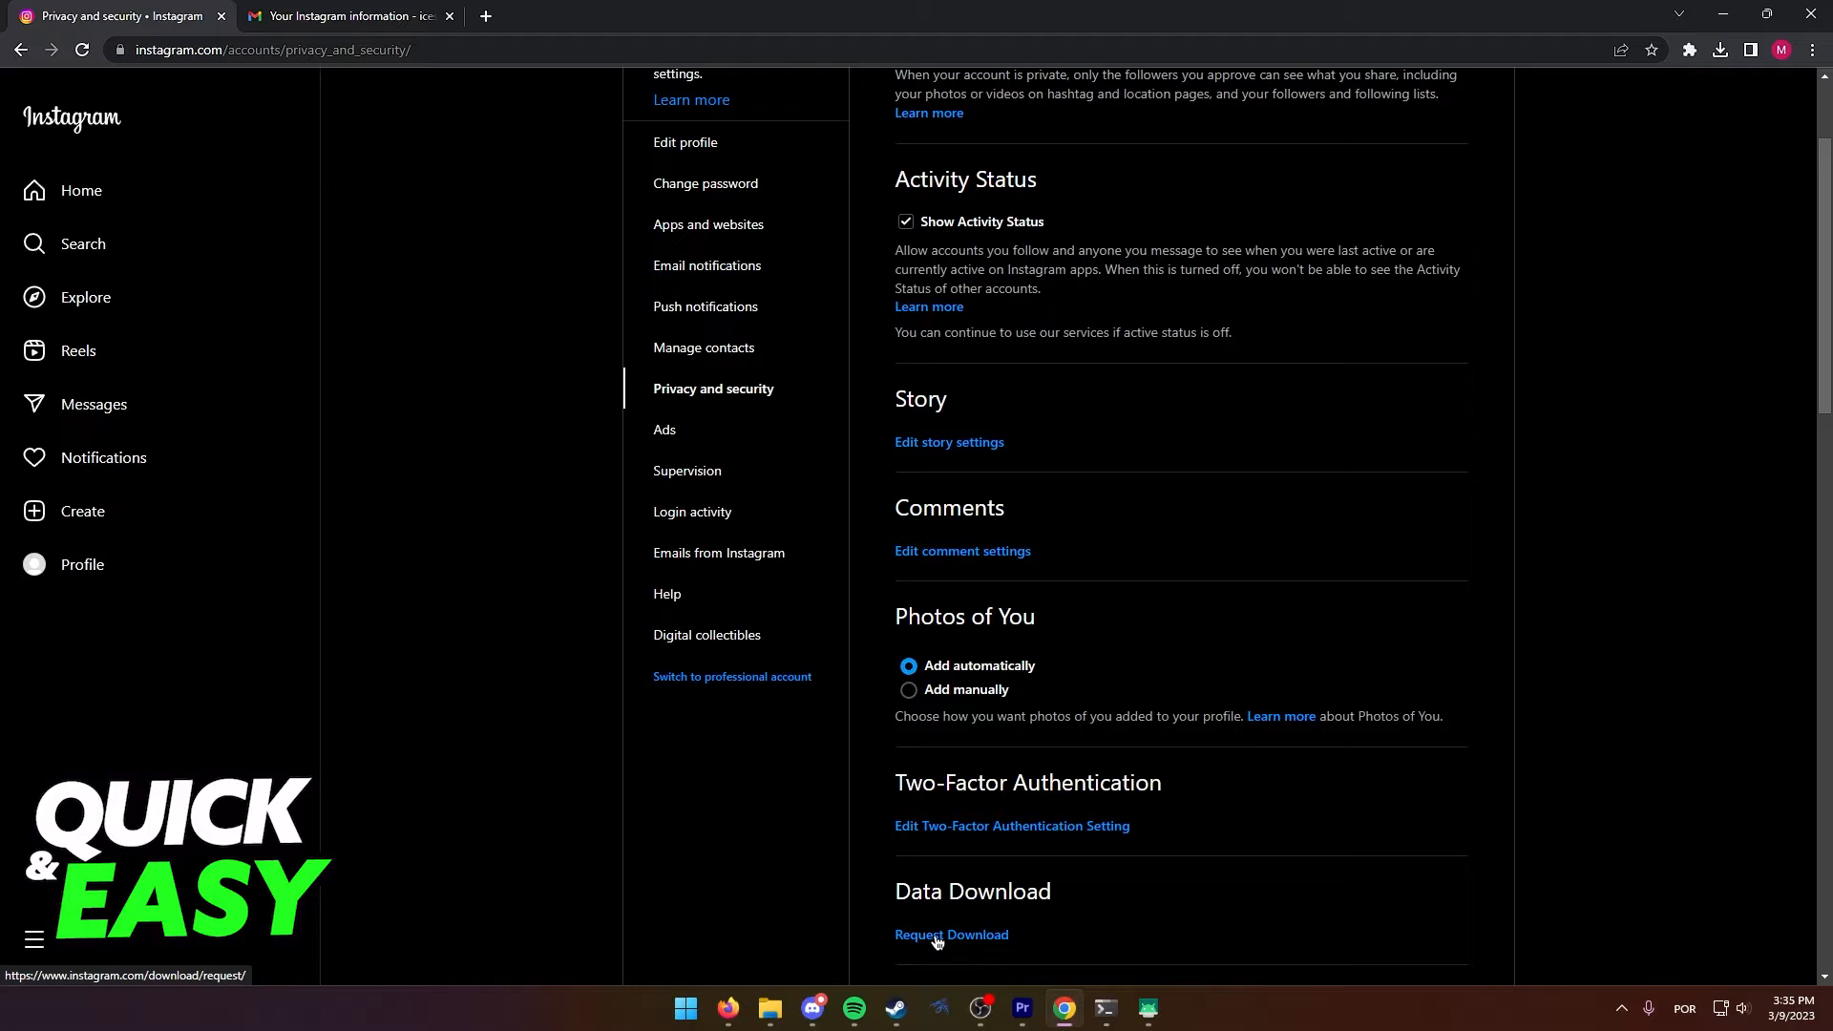
pyautogui.moveTo(366, 152)
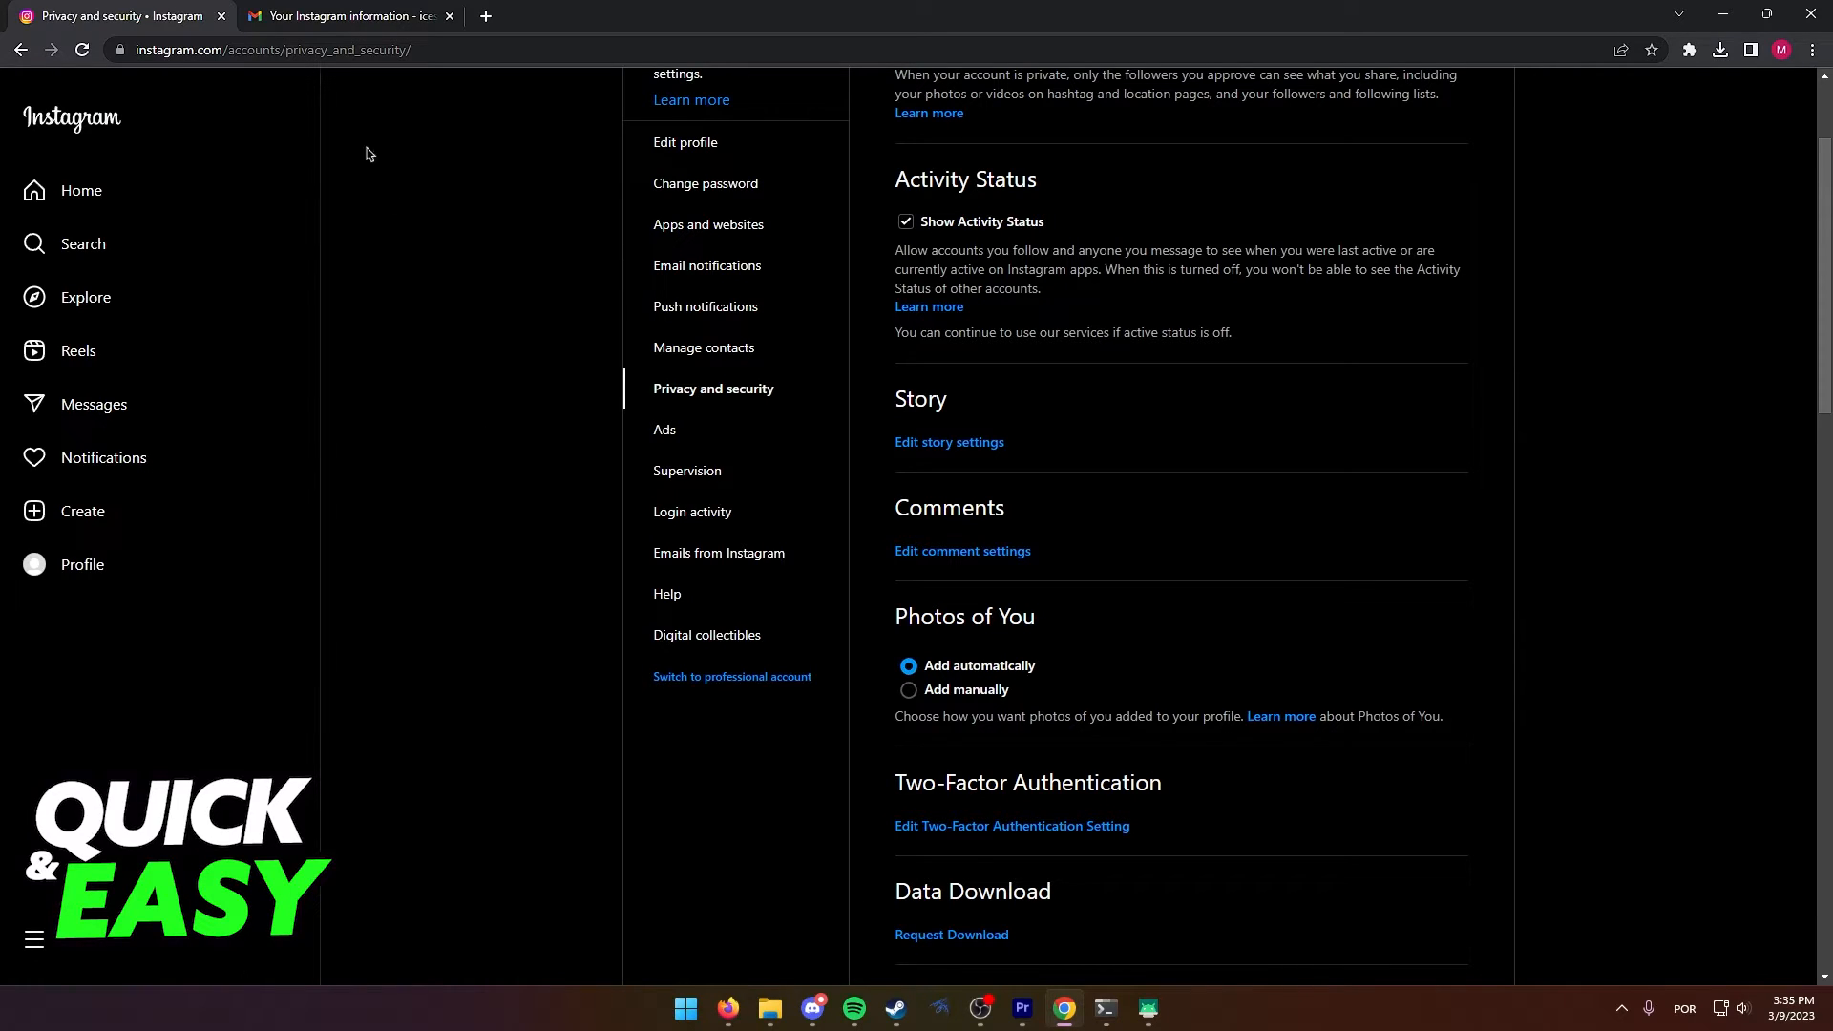
# - View the 'Your Instagram information' email, then clear the desktop selection after extracting the archive
pyautogui.click(345, 15)
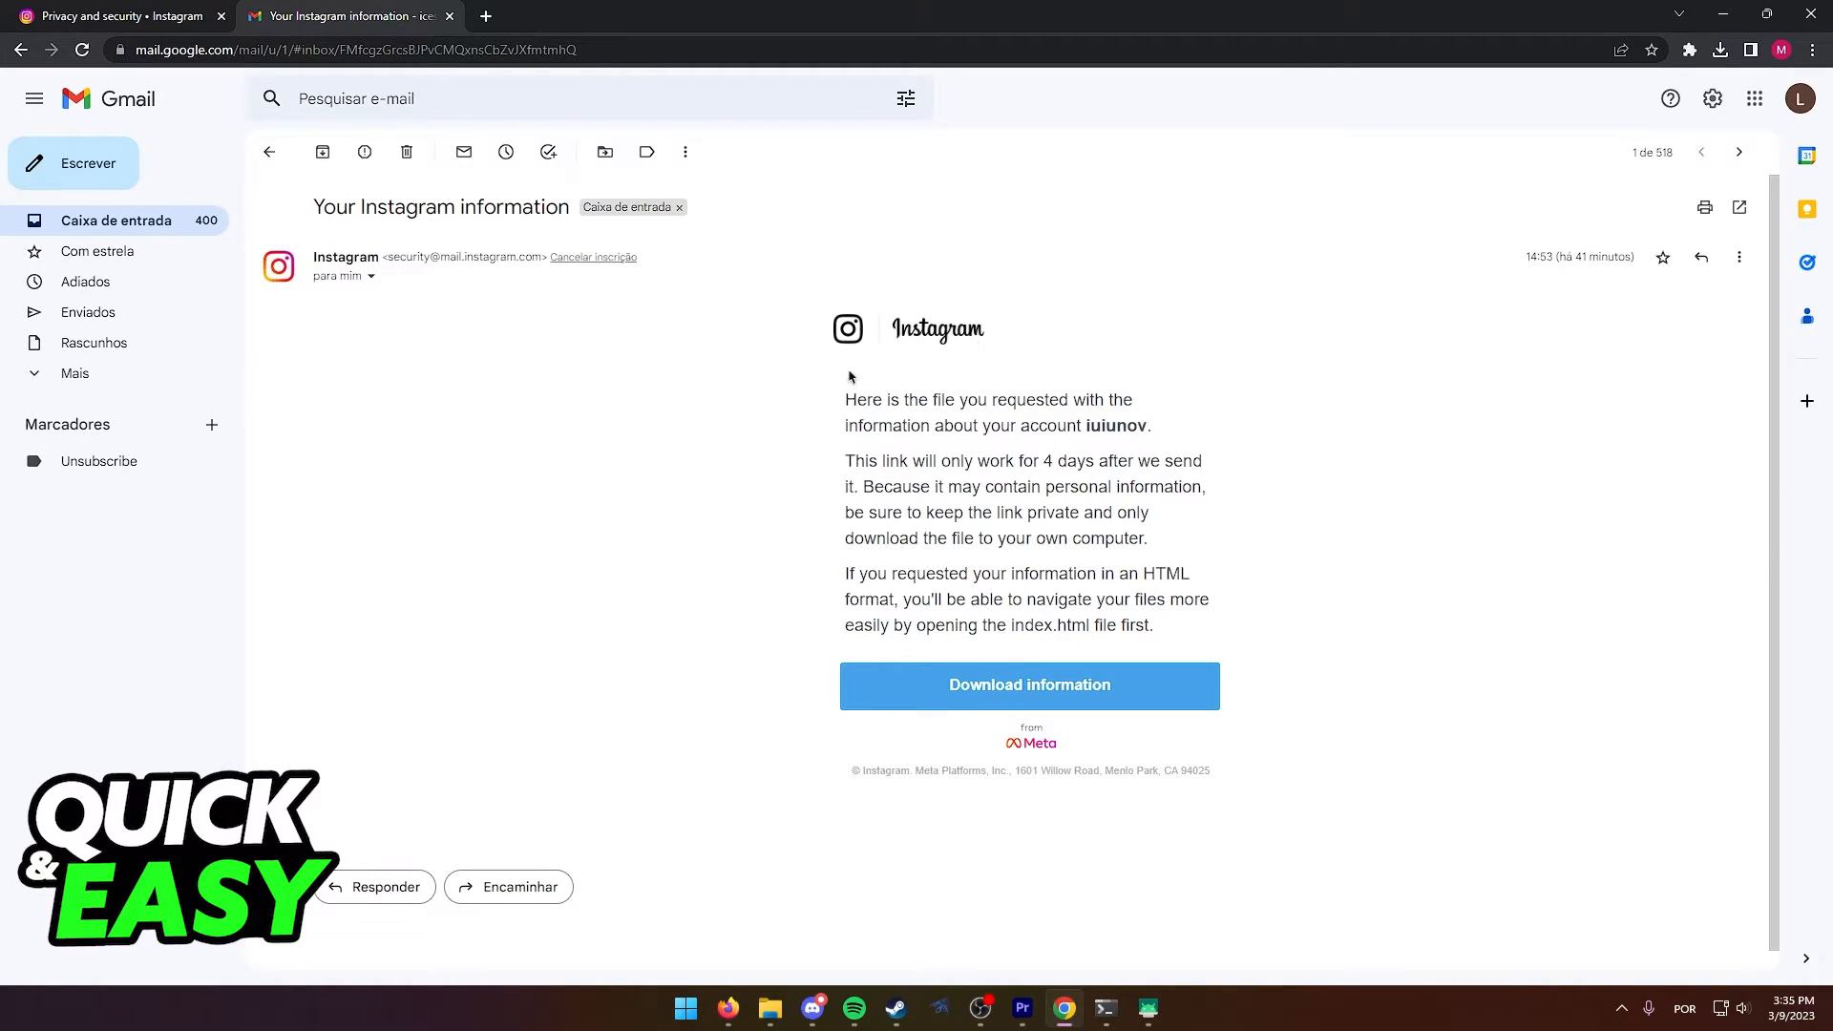
pyautogui.moveTo(837, 399)
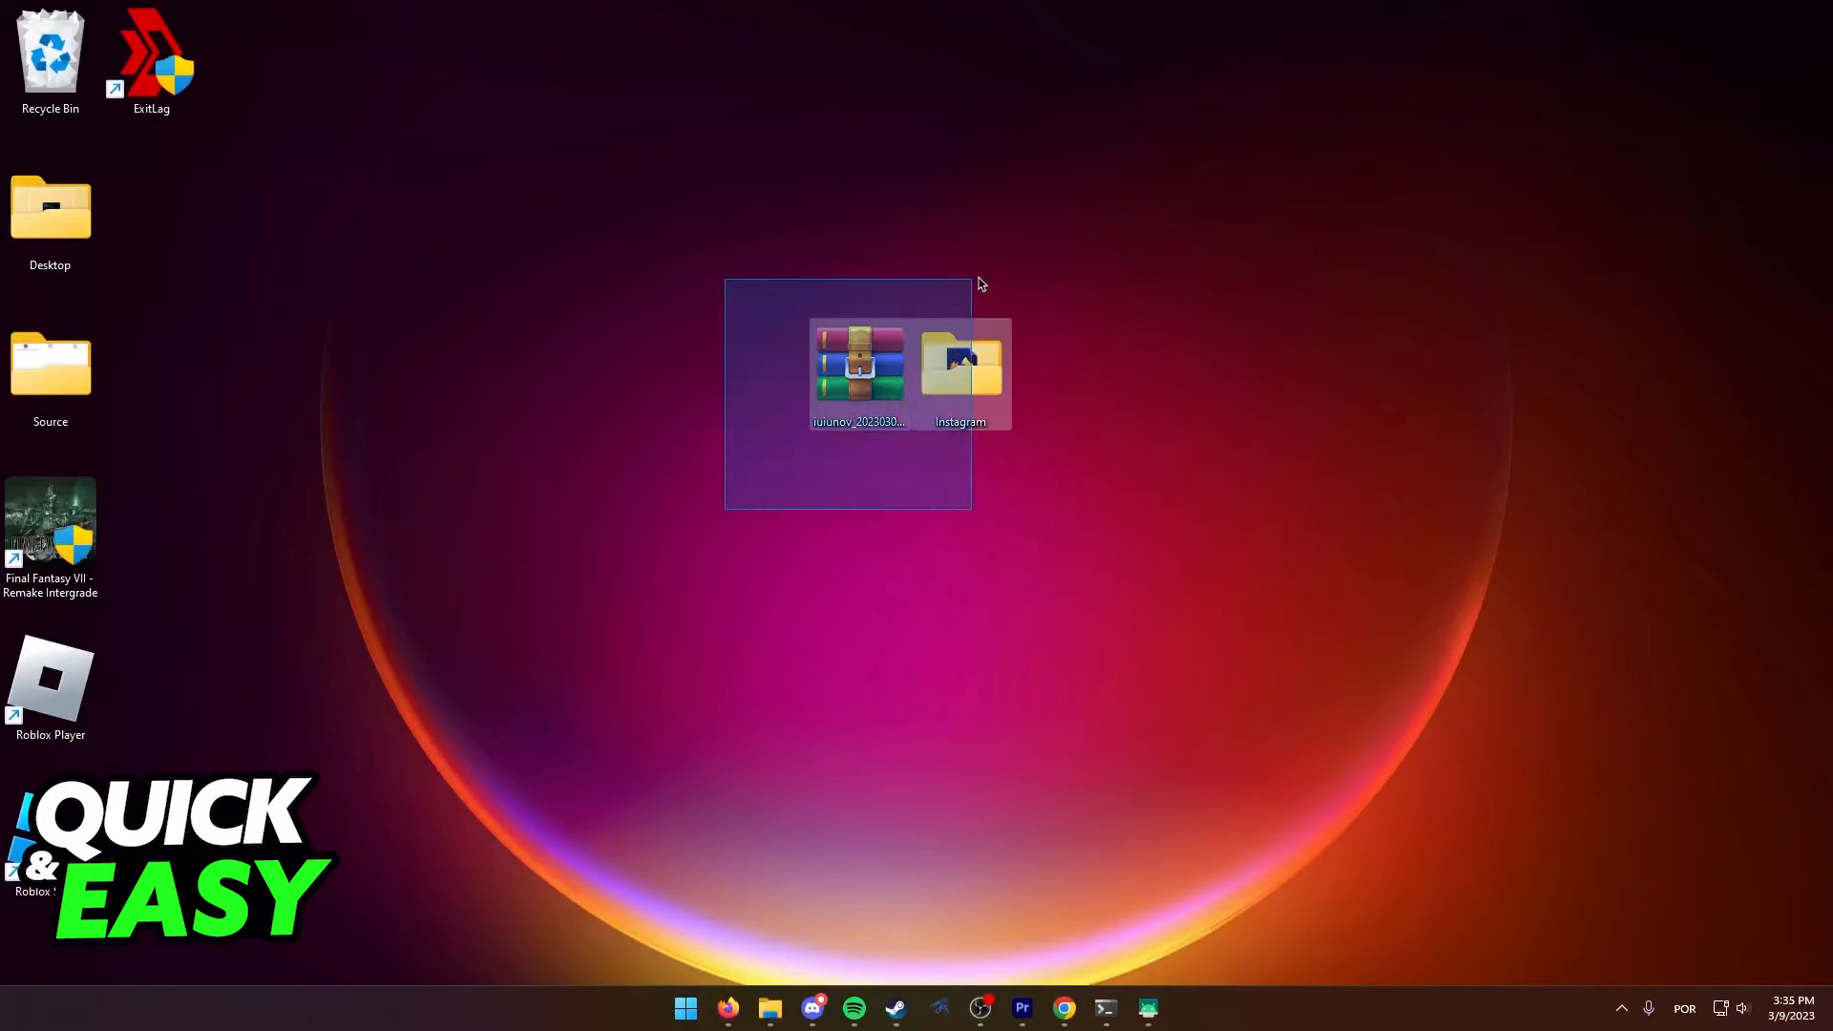
pyautogui.click(1043, 473)
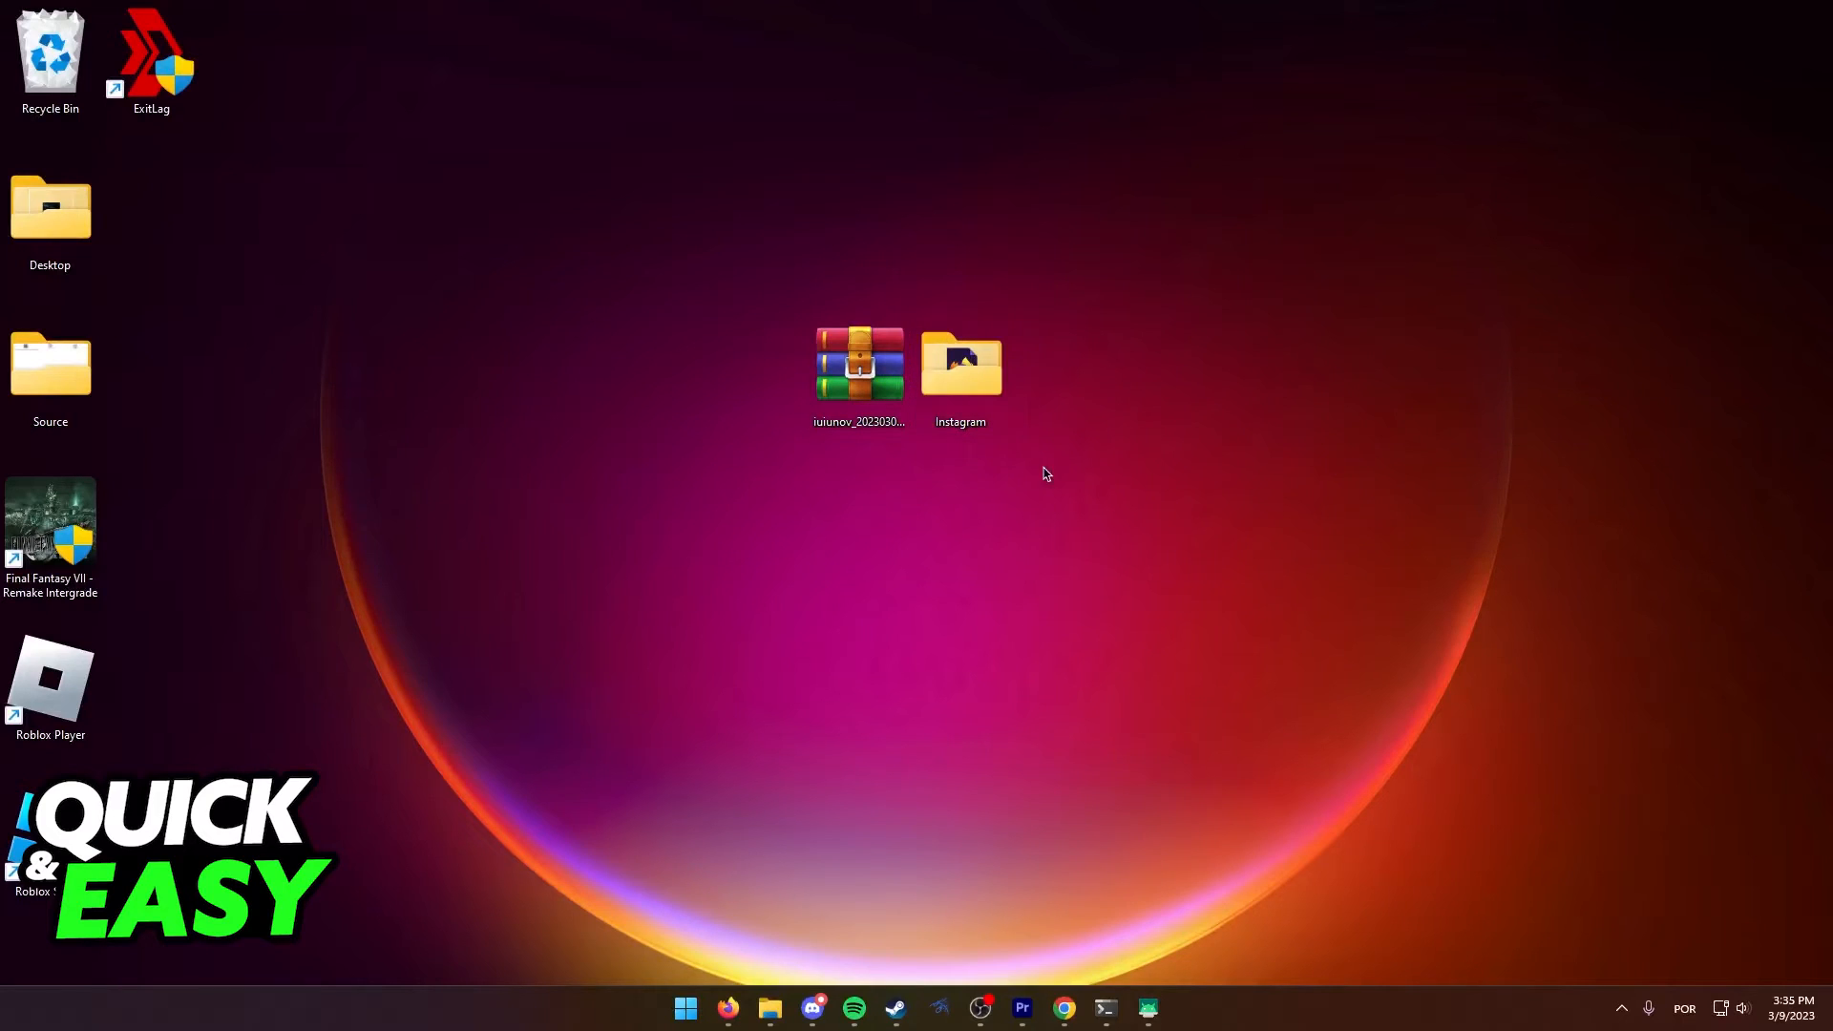
# - Open the extracted Instagram folder from the desktop in File Explorer
pyautogui.doubleClick(960, 365)
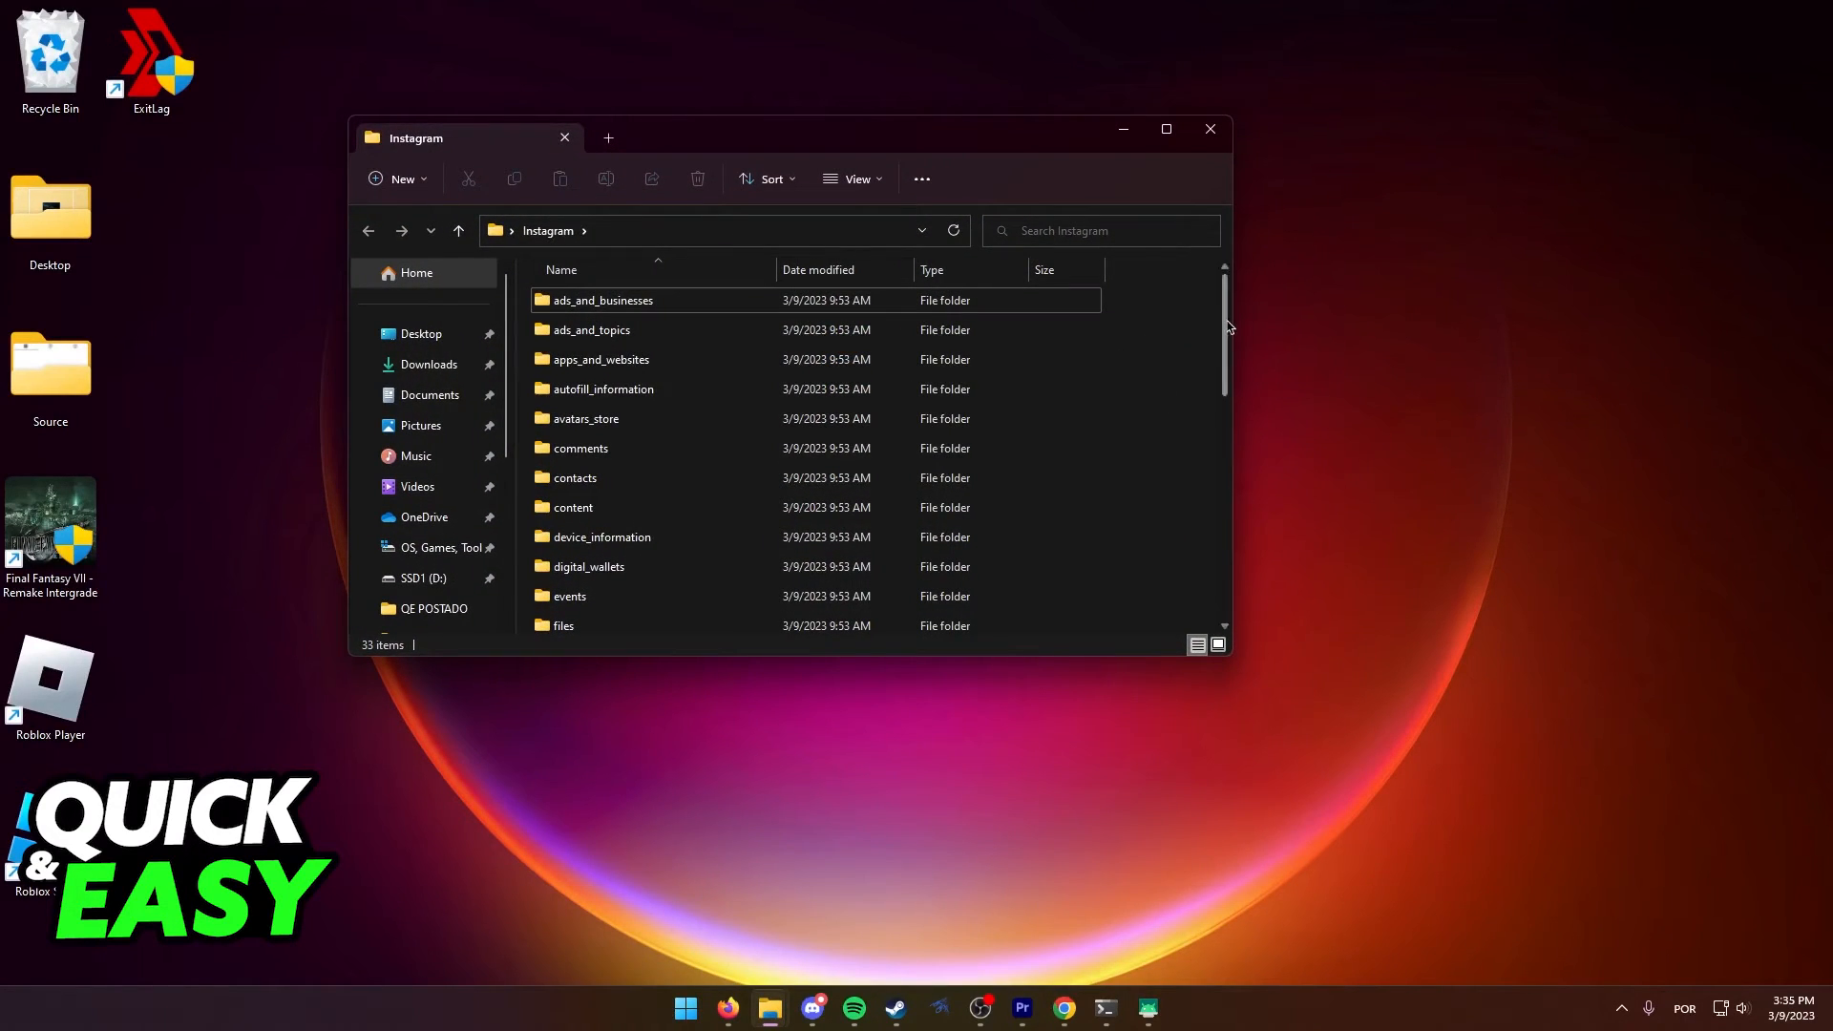
pyautogui.moveTo(1179, 314)
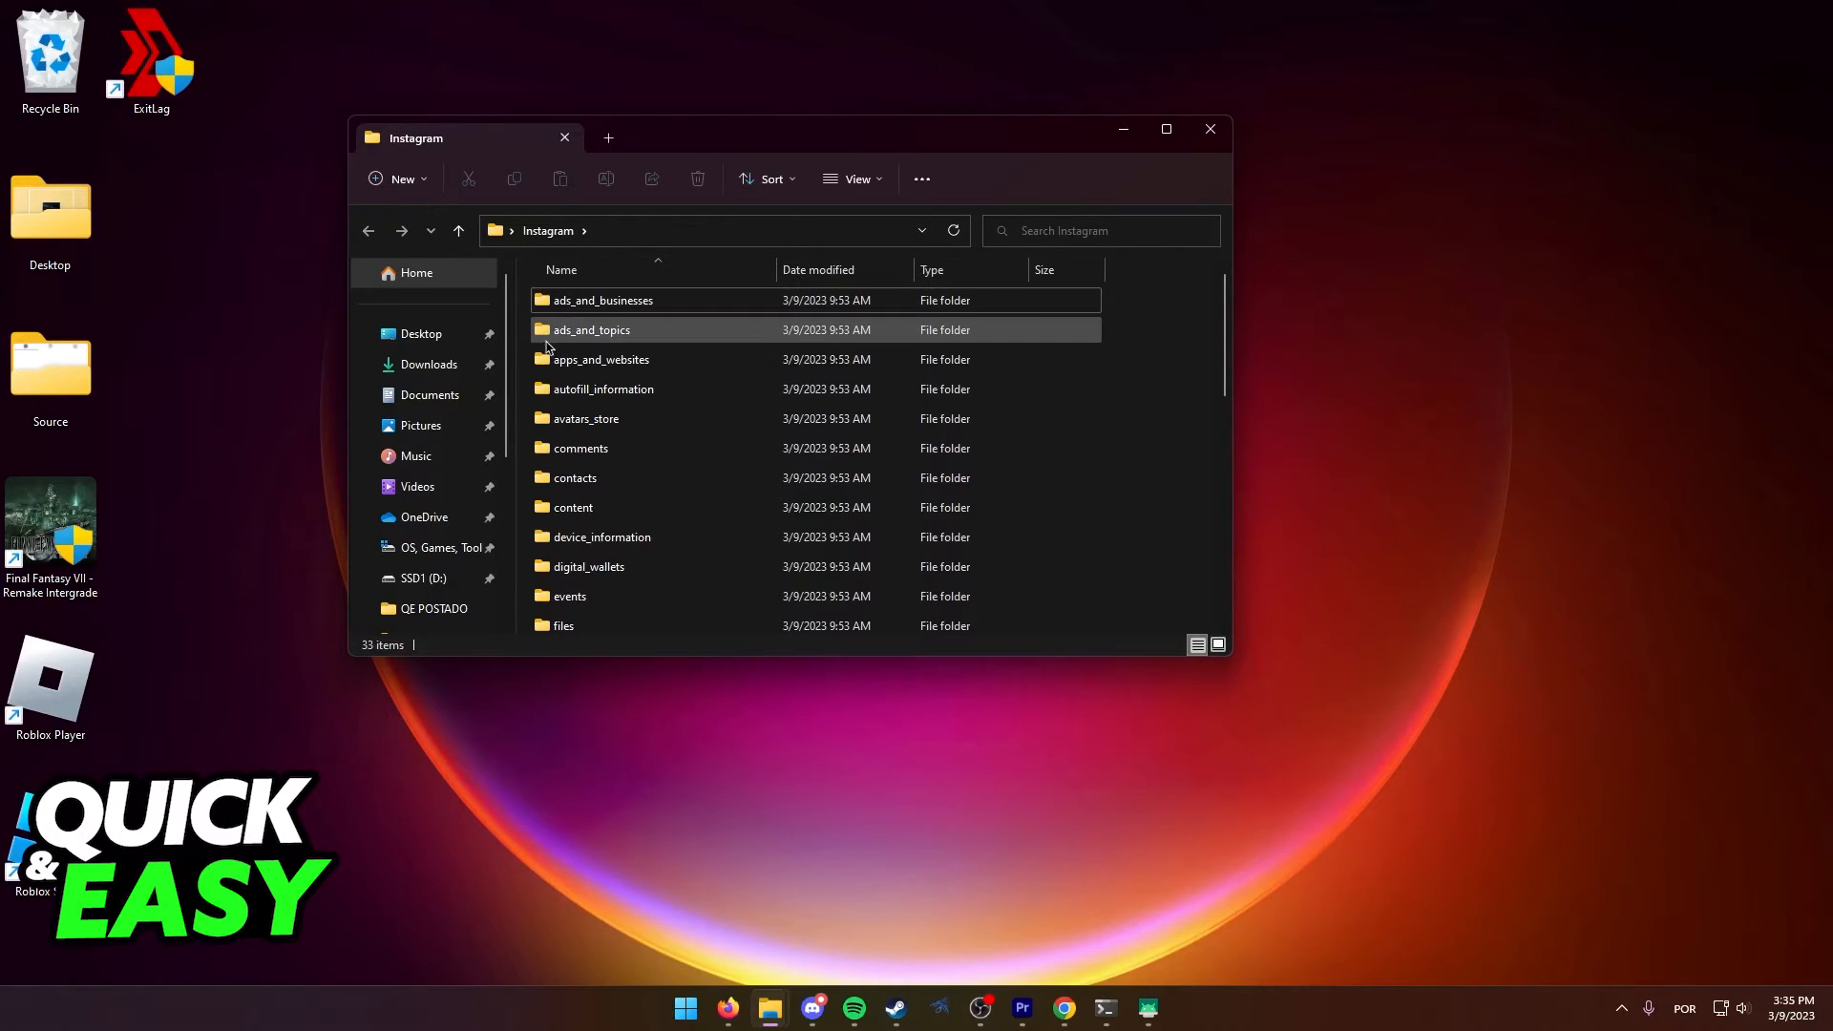
pyautogui.moveTo(599, 359)
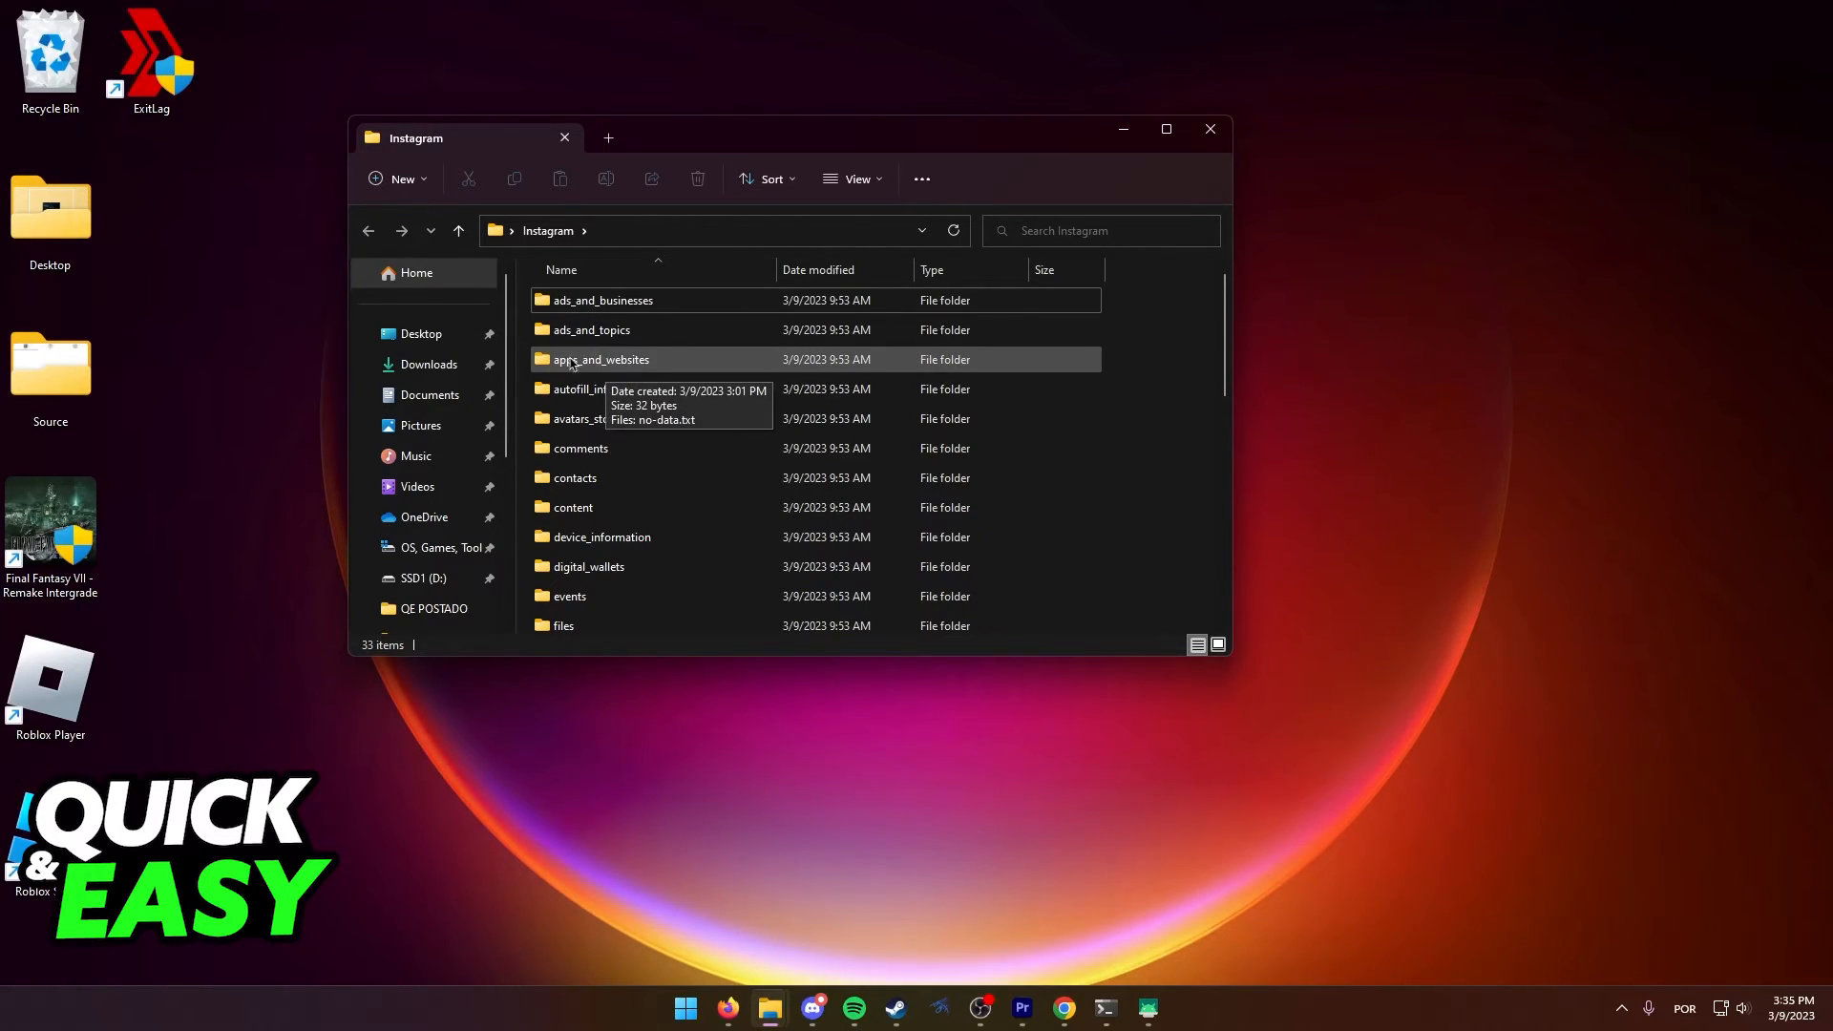
pyautogui.moveTo(617, 442)
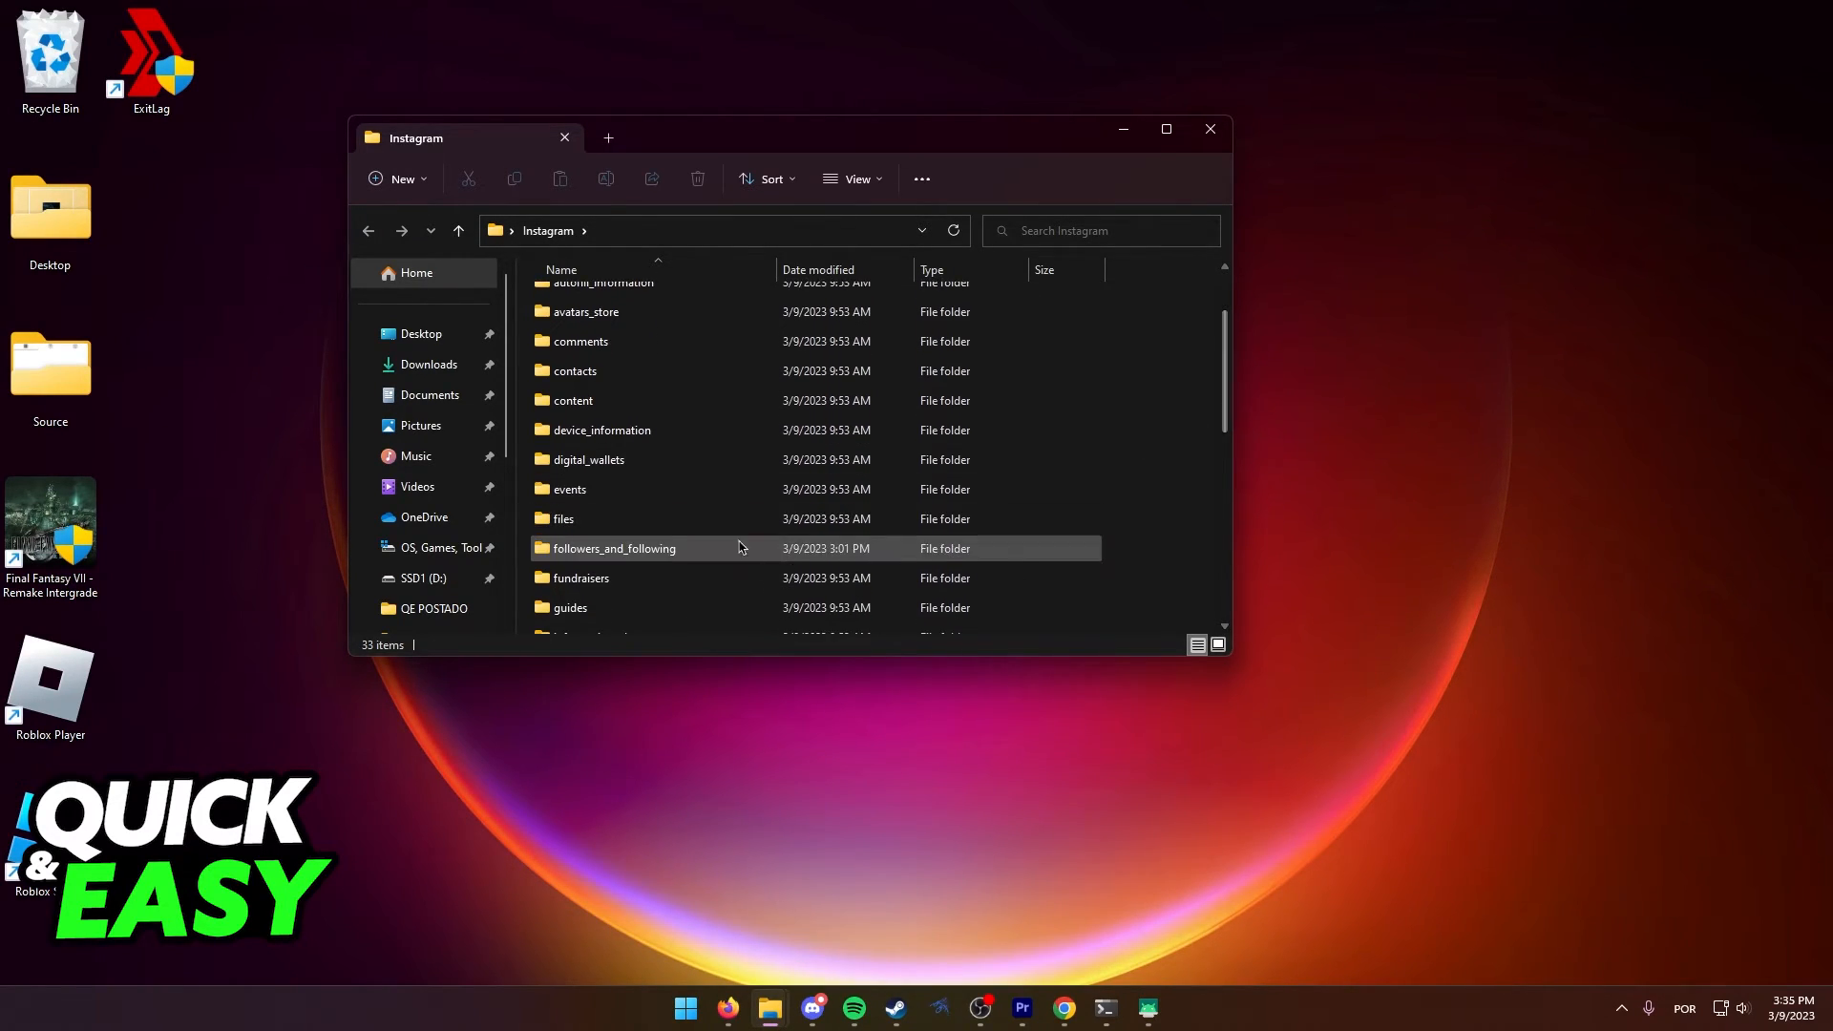
# - Open followers_and_following and select pending_follow_requests.html
pyautogui.doubleClick(613, 548)
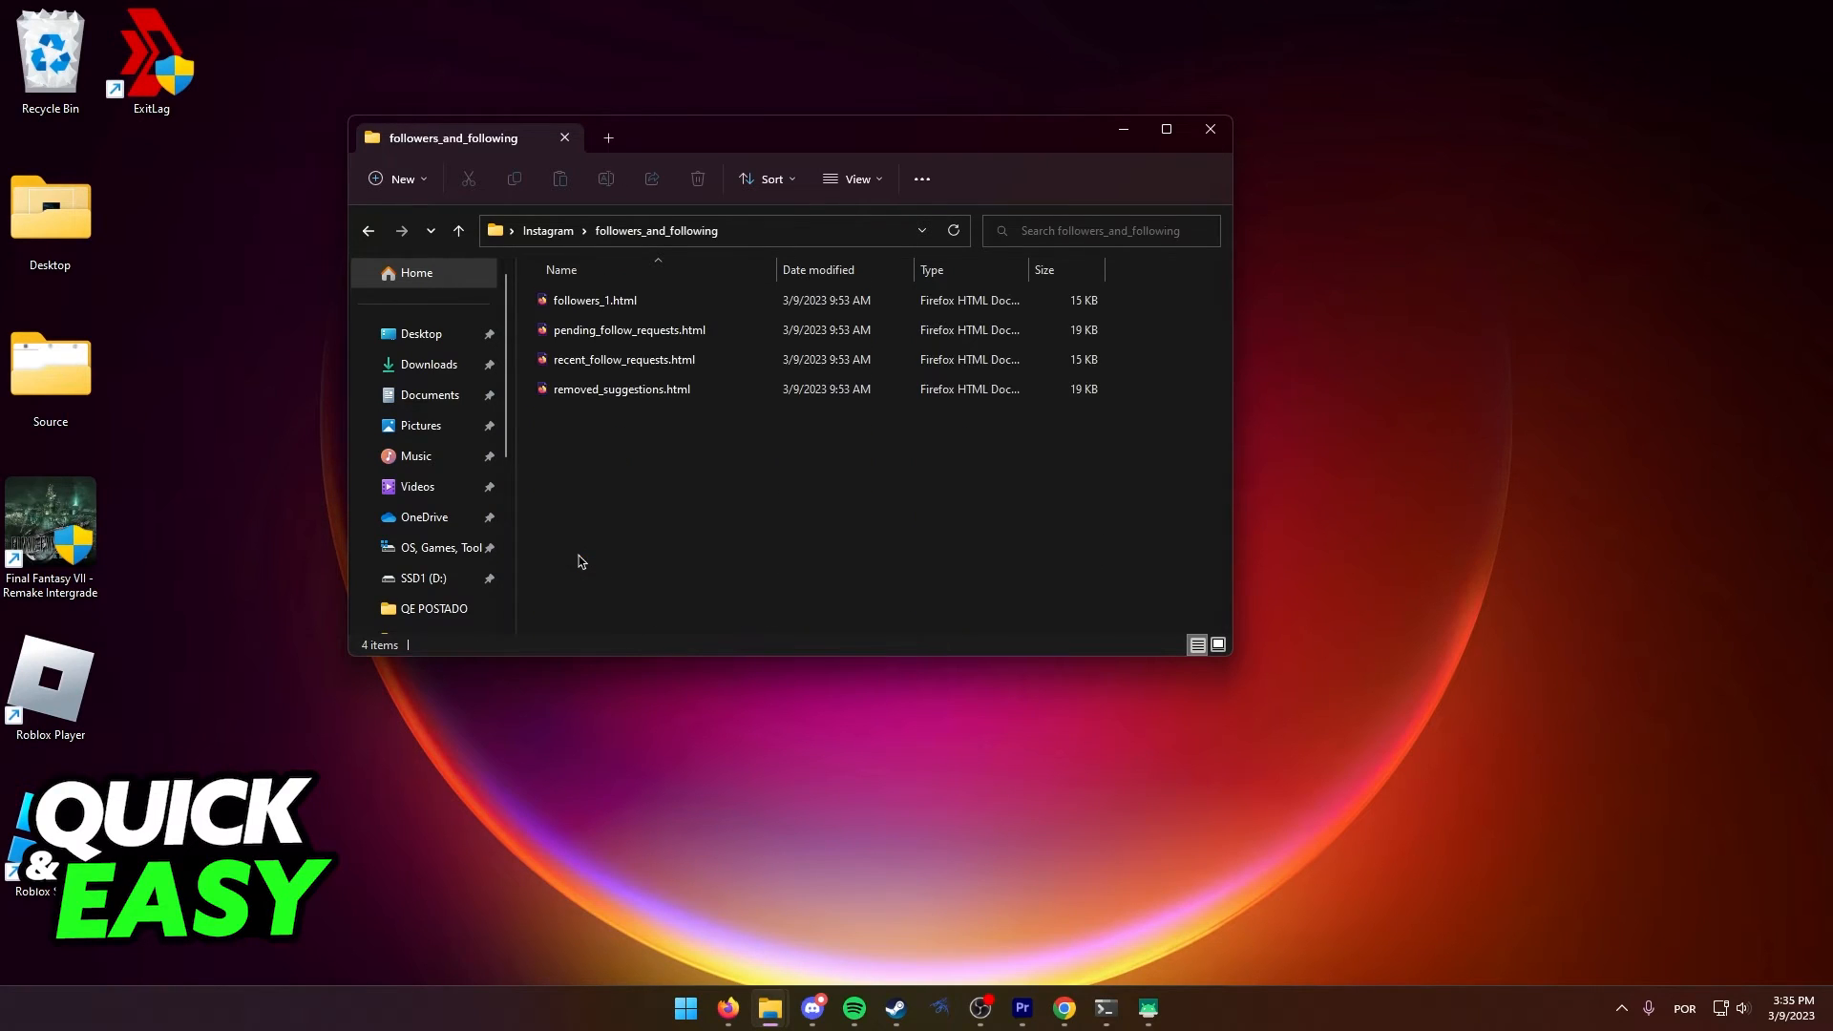
pyautogui.click(629, 330)
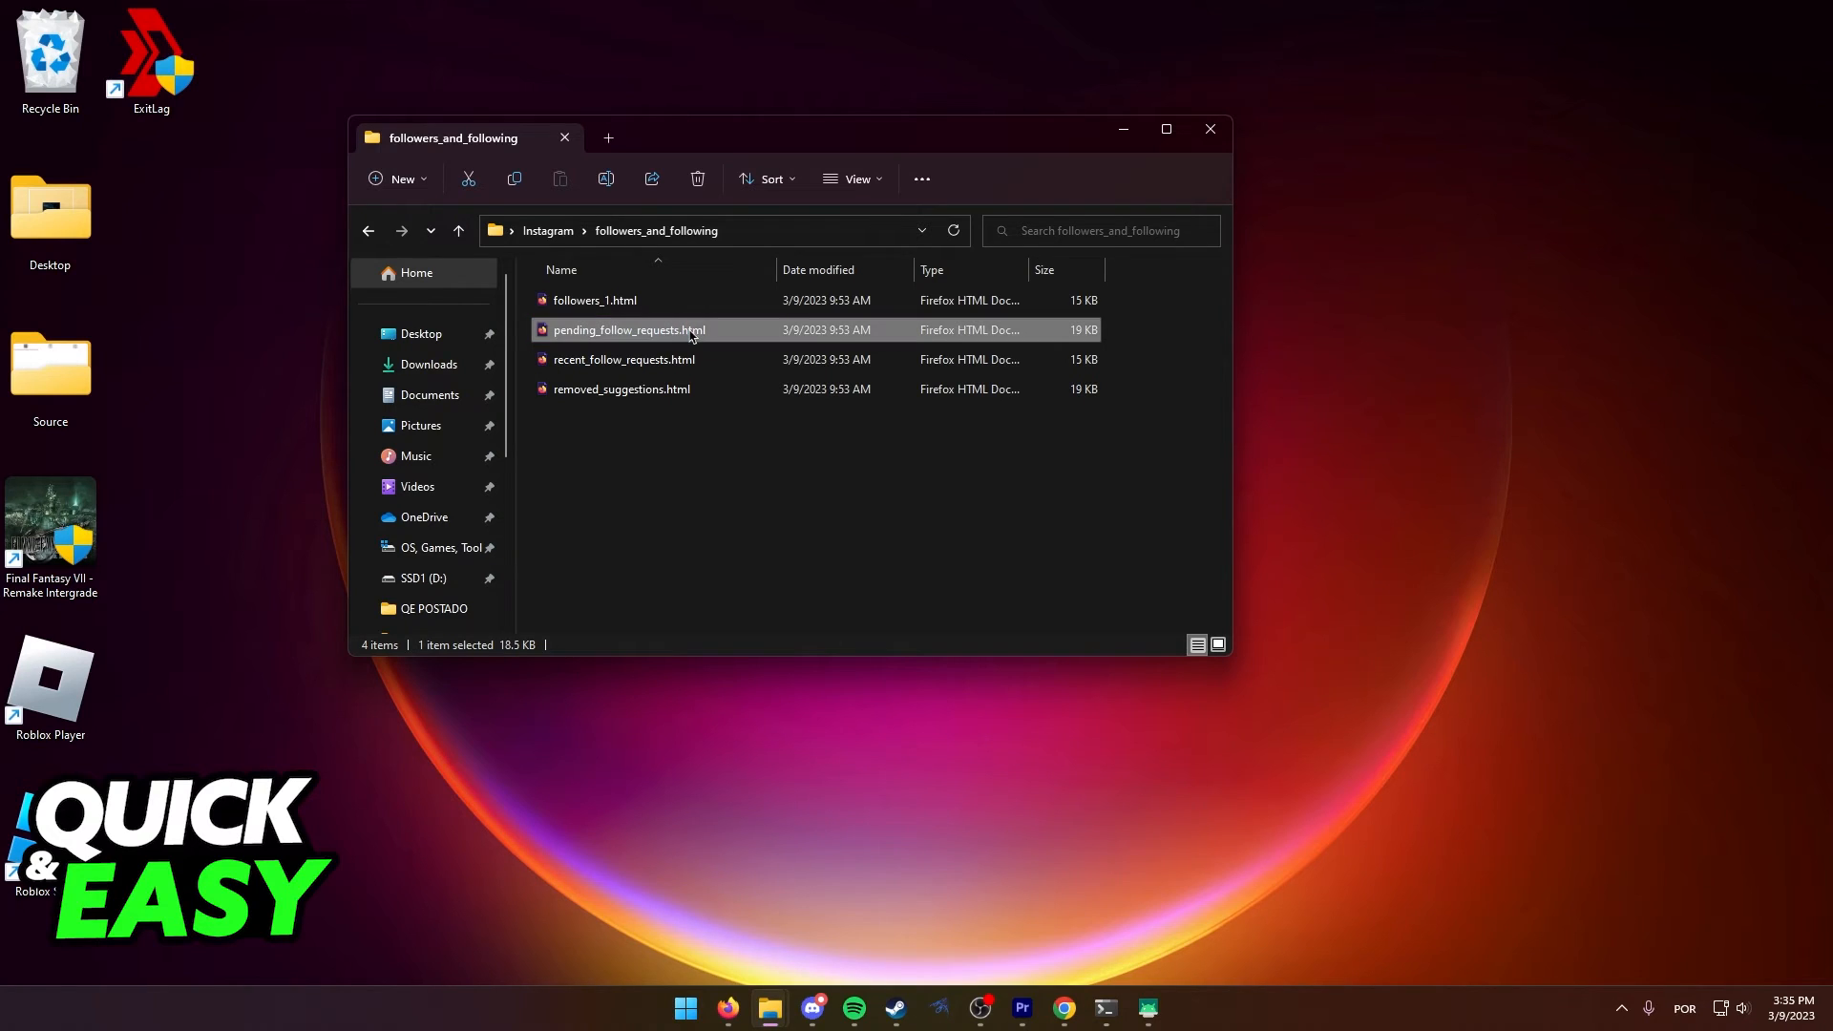
pyautogui.moveTo(690, 335)
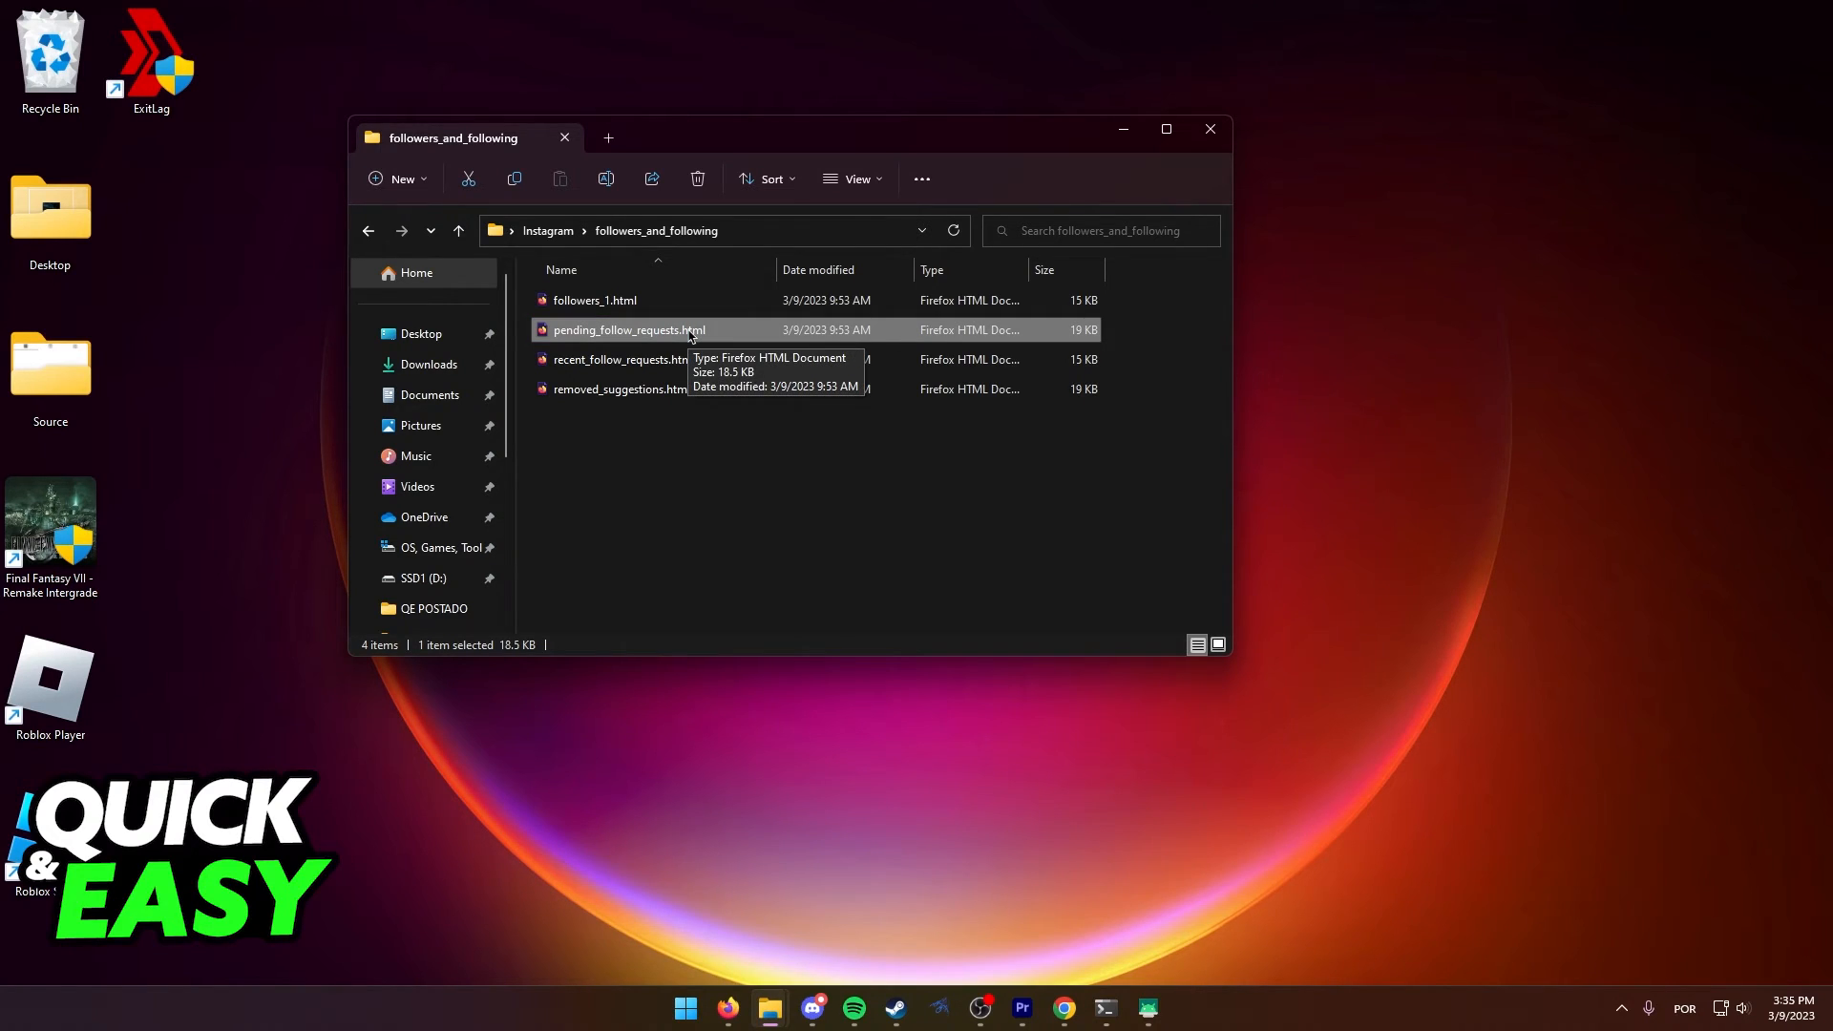